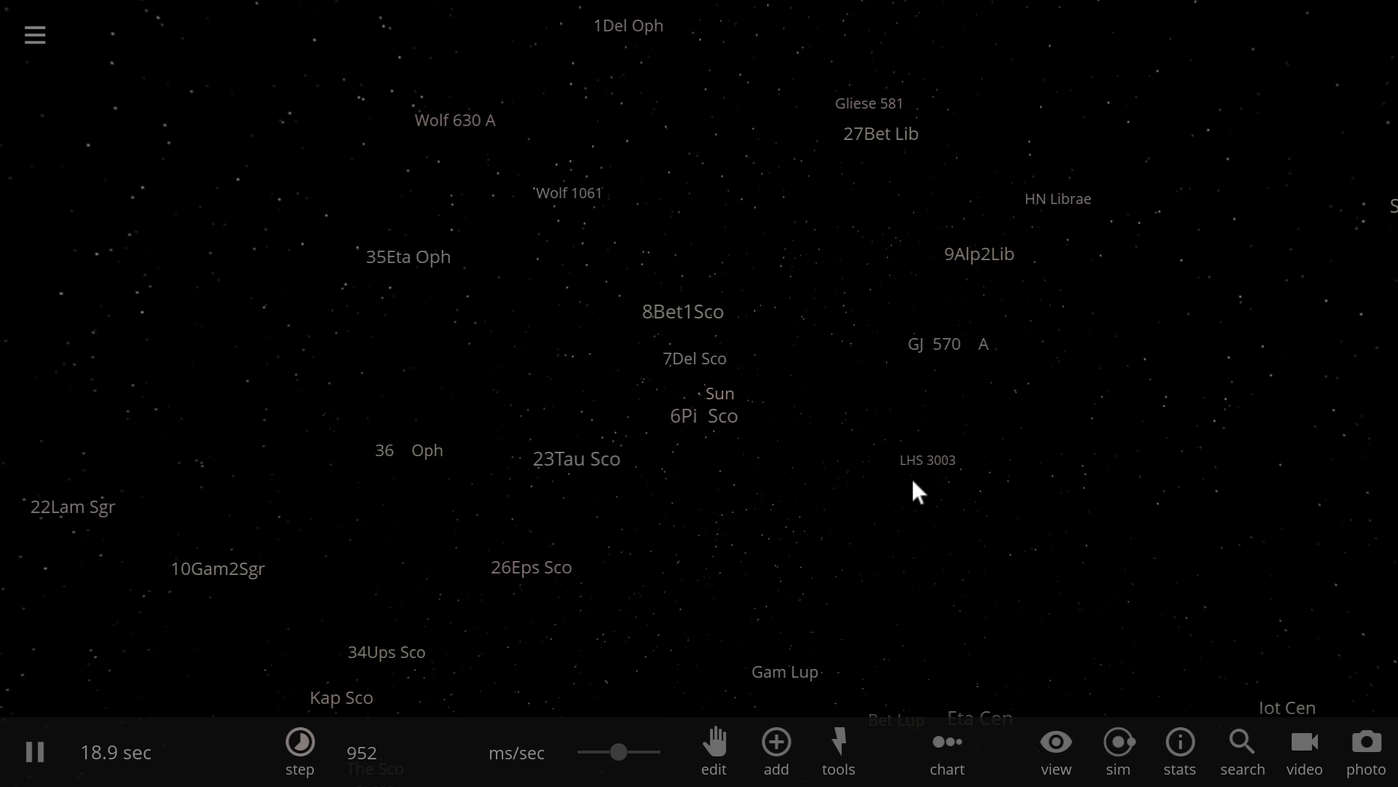
mouse_move(897, 493)
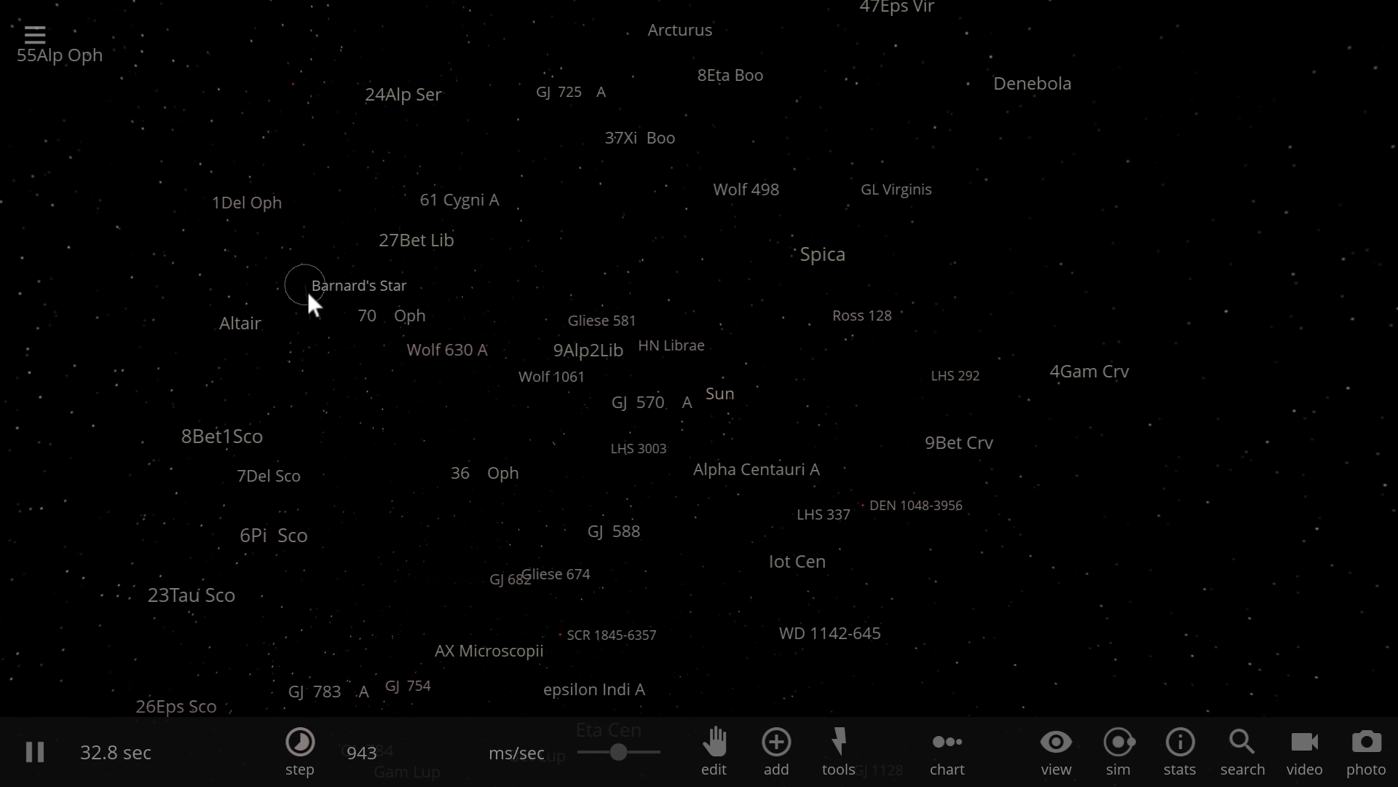
Step: Select Barnard's Star by its label on the nearby-star map
click(303, 279)
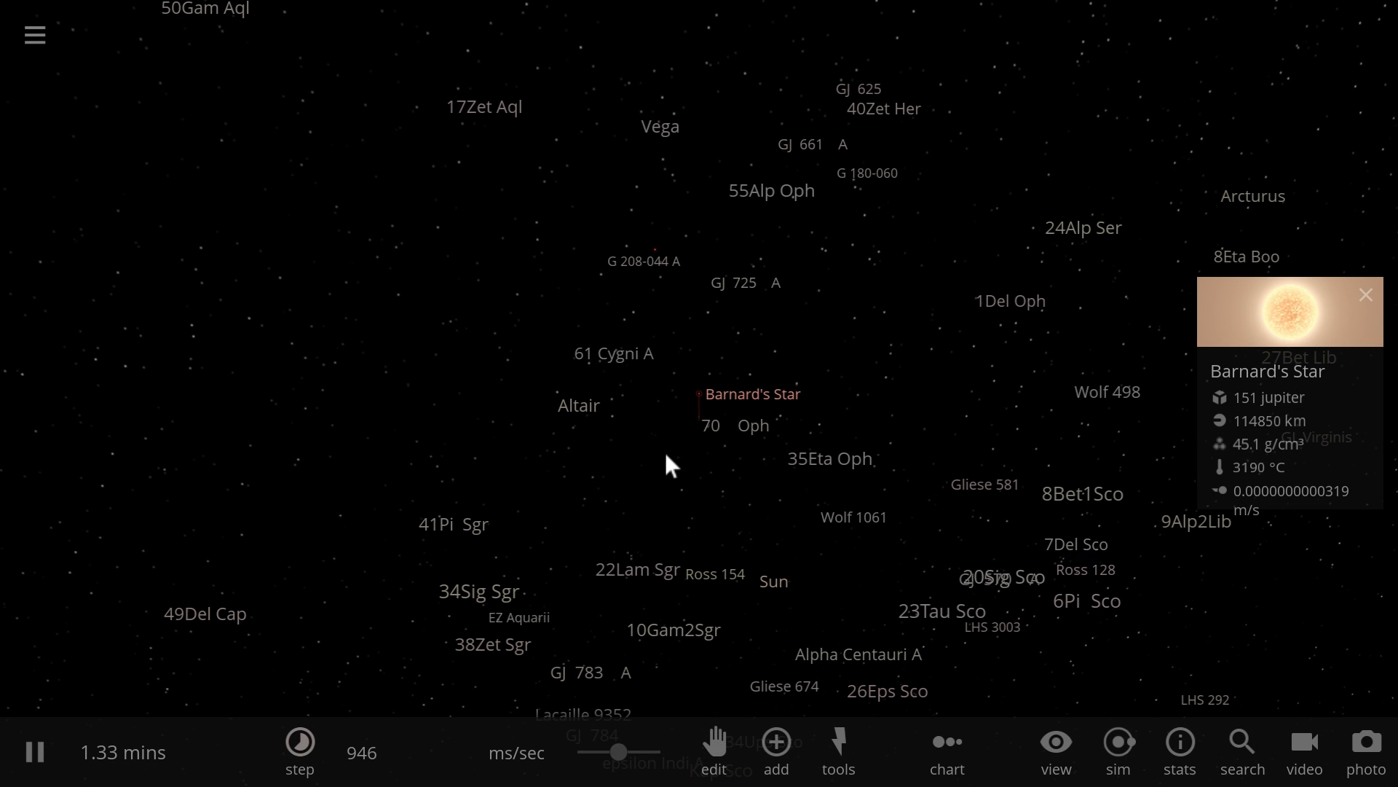
mouse_move(685, 439)
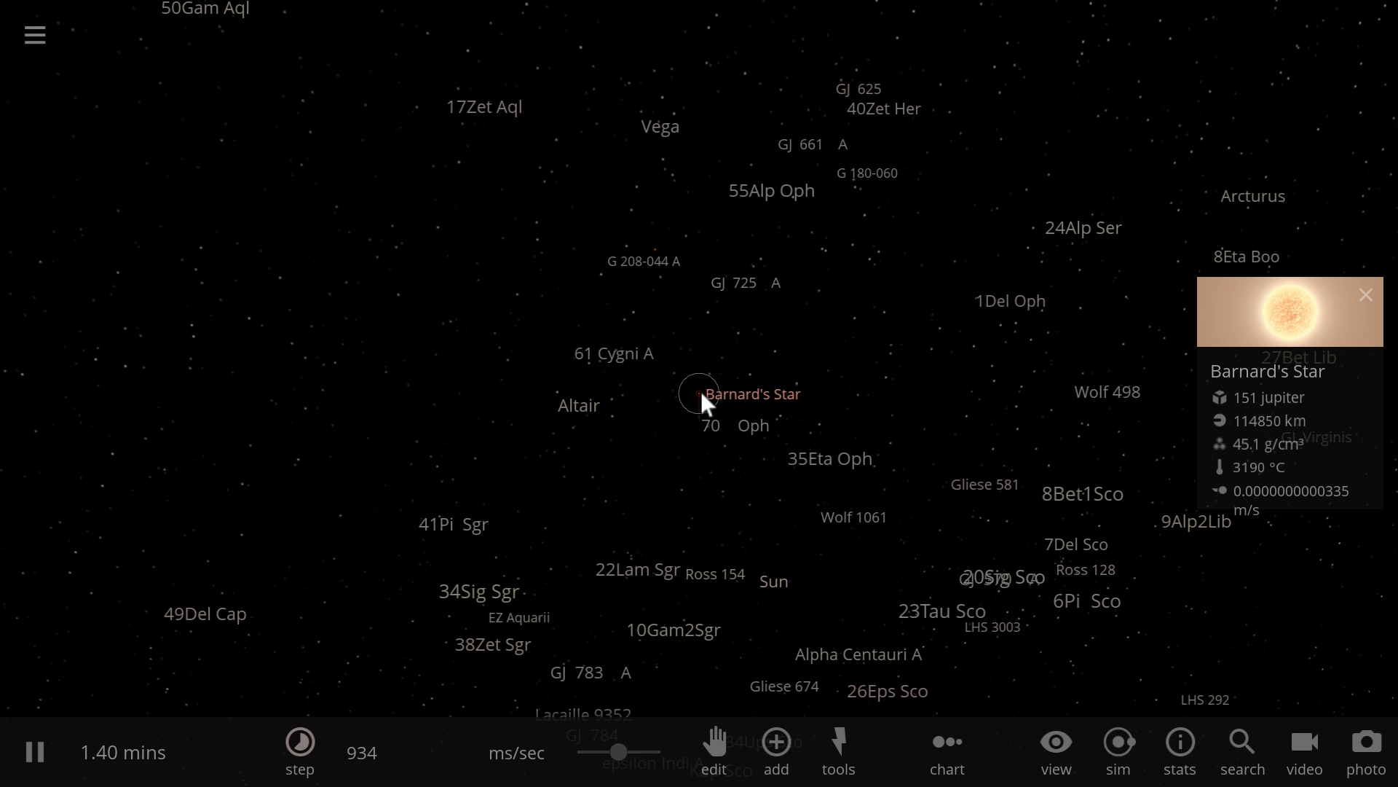
mouse_move(429, 227)
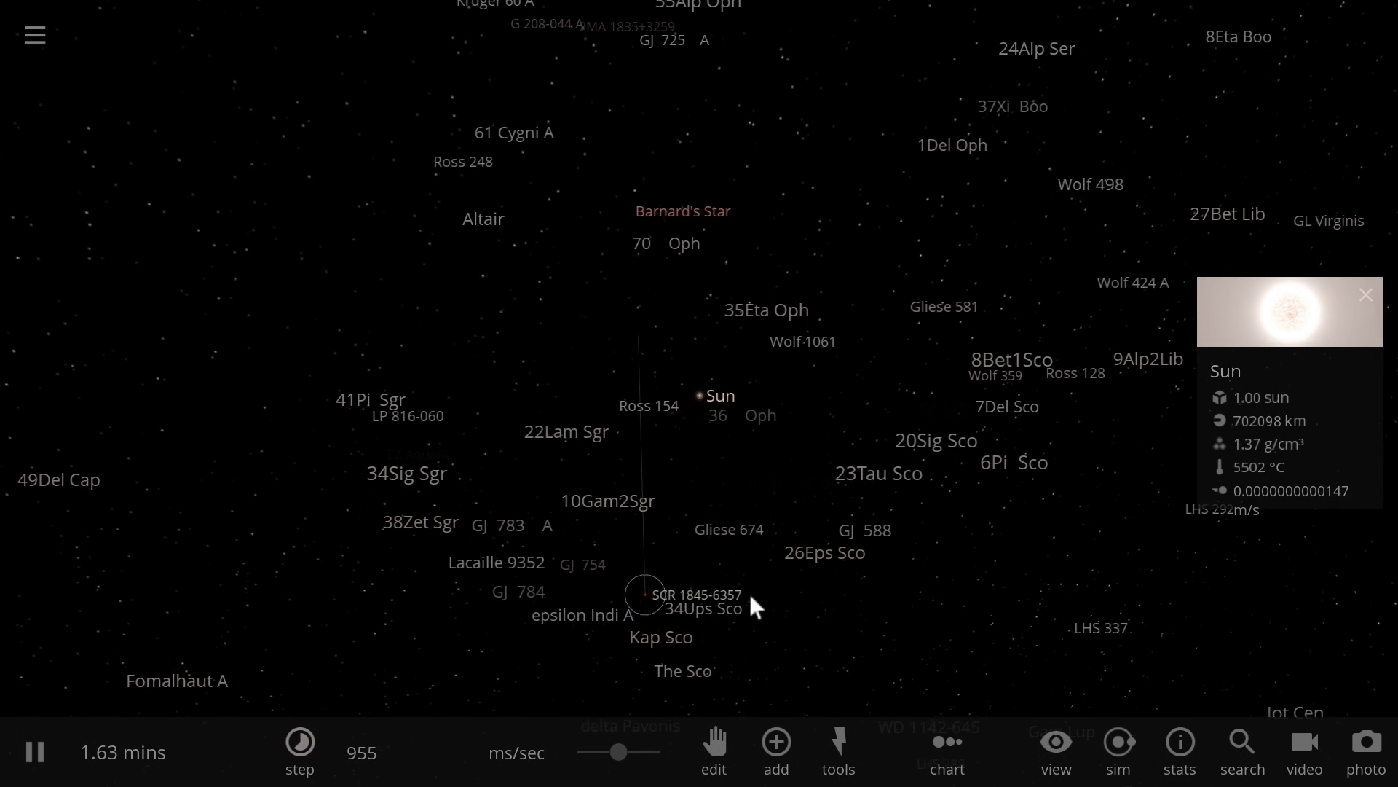
Step: Focus the camera on Barnard's Star until it fills the view as a glowing orange star
click(774, 749)
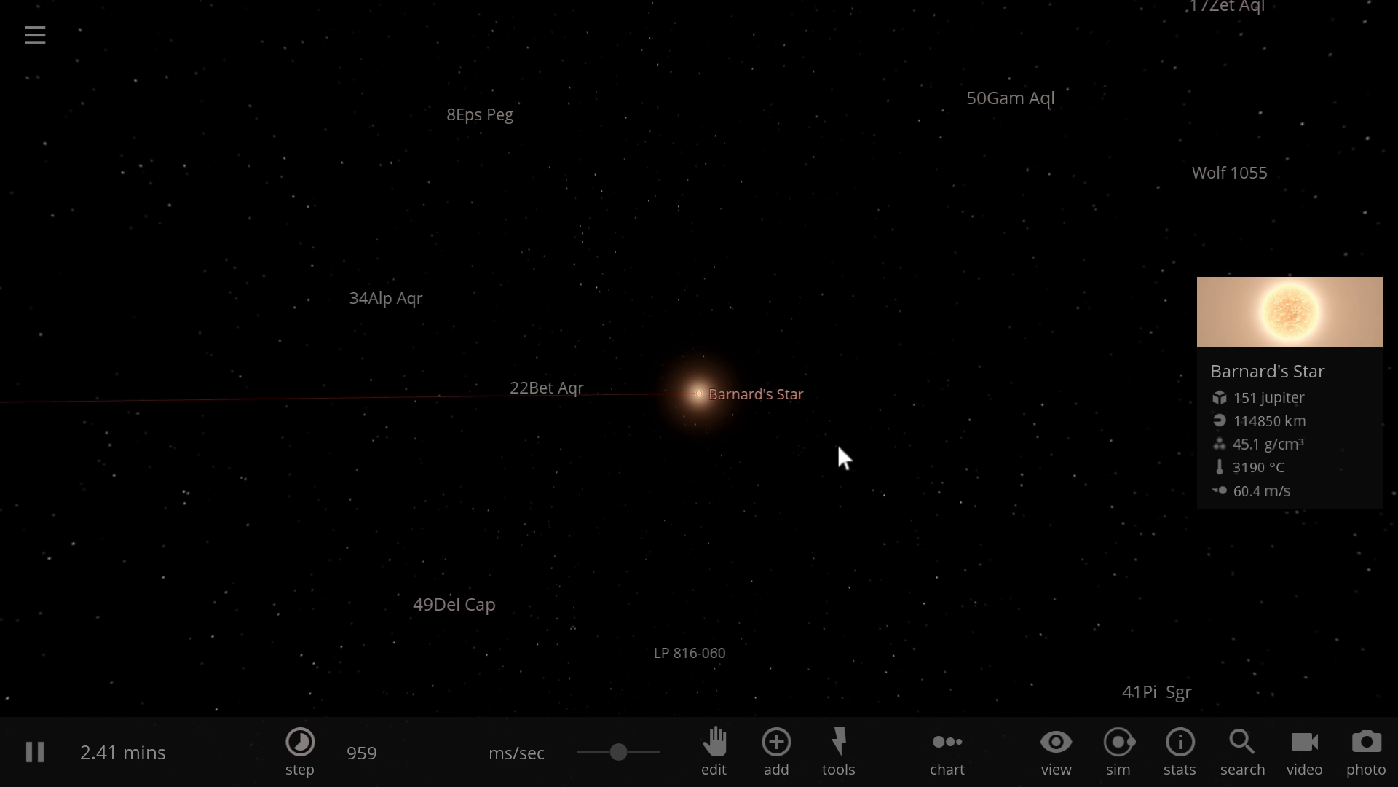
mouse_move(837, 402)
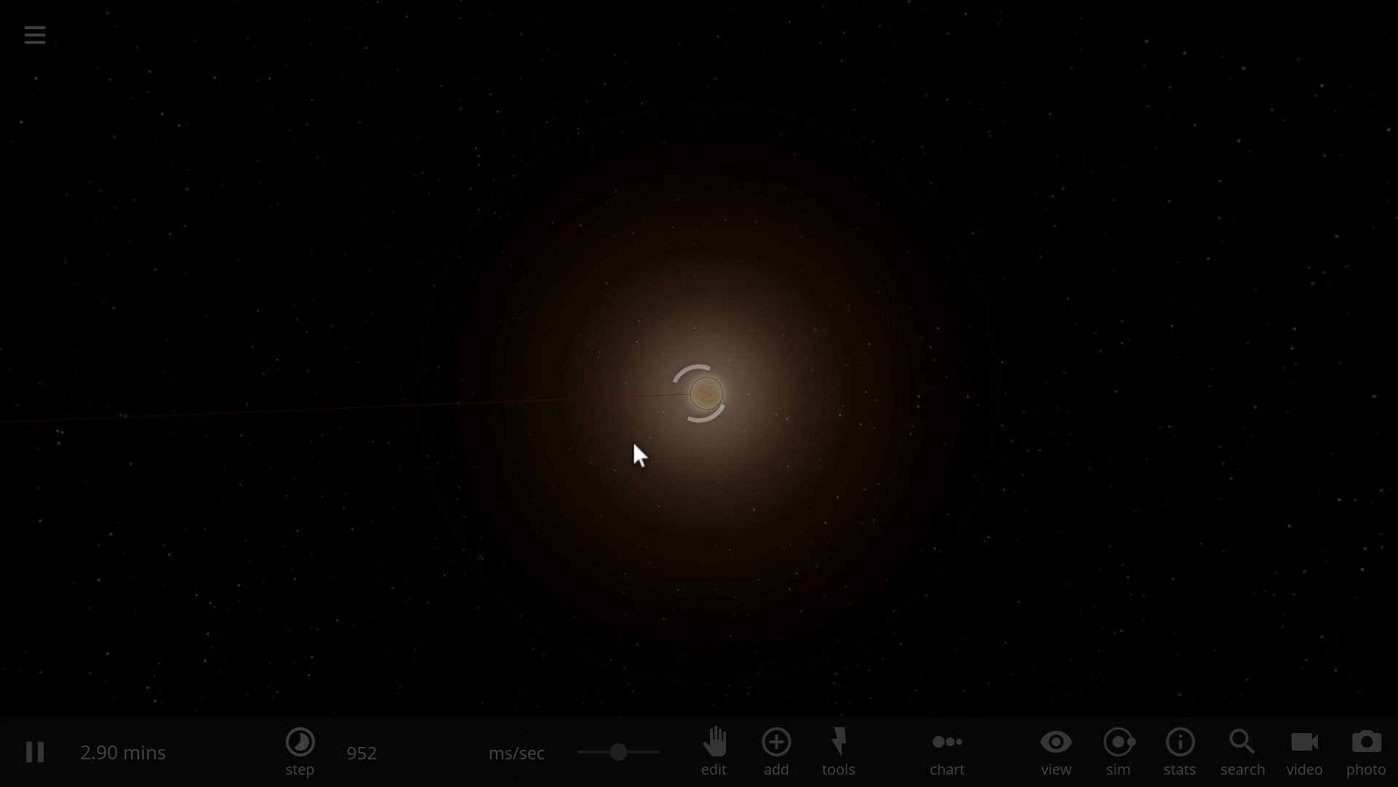
Step: Bring up the Add catalogue of planets to place in orbit around Barnard's Star
click(775, 749)
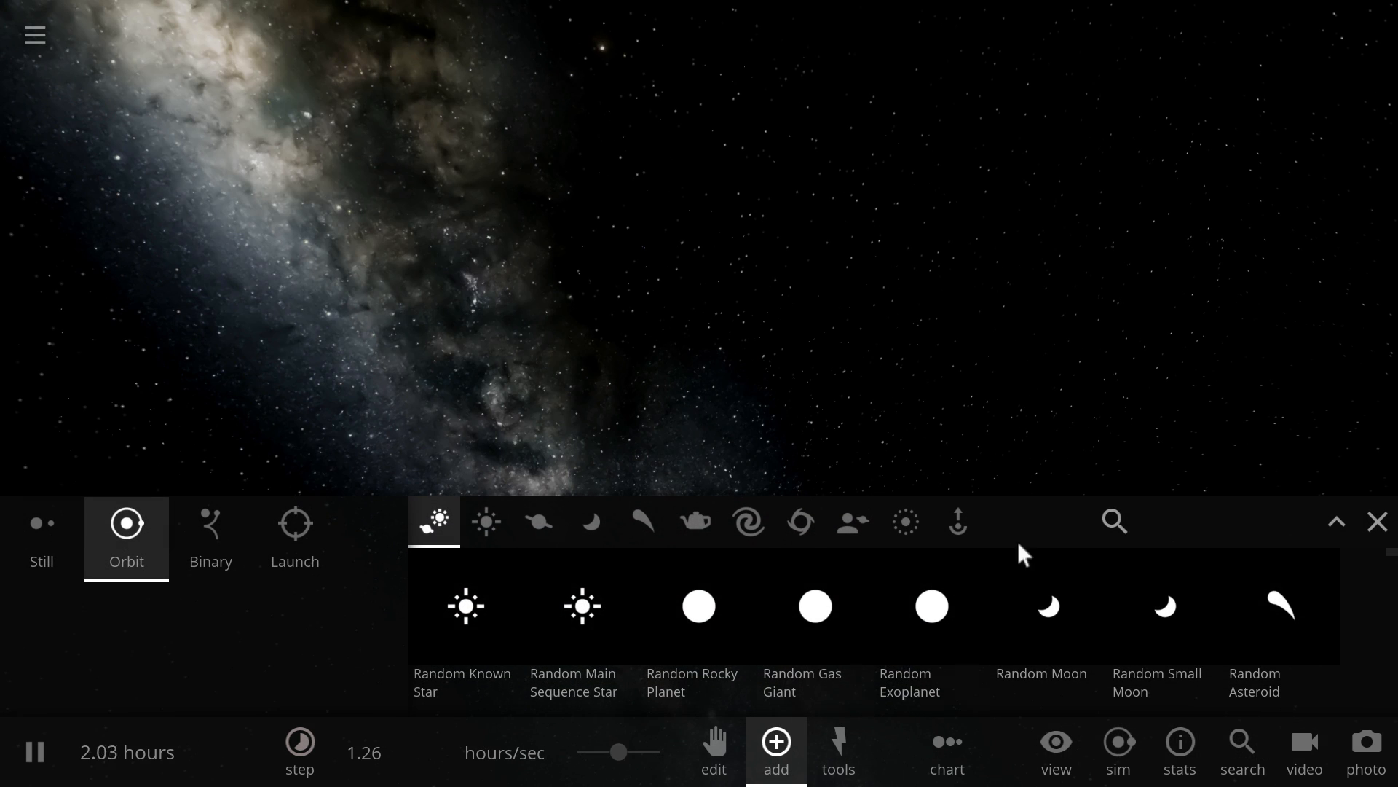
text(b)
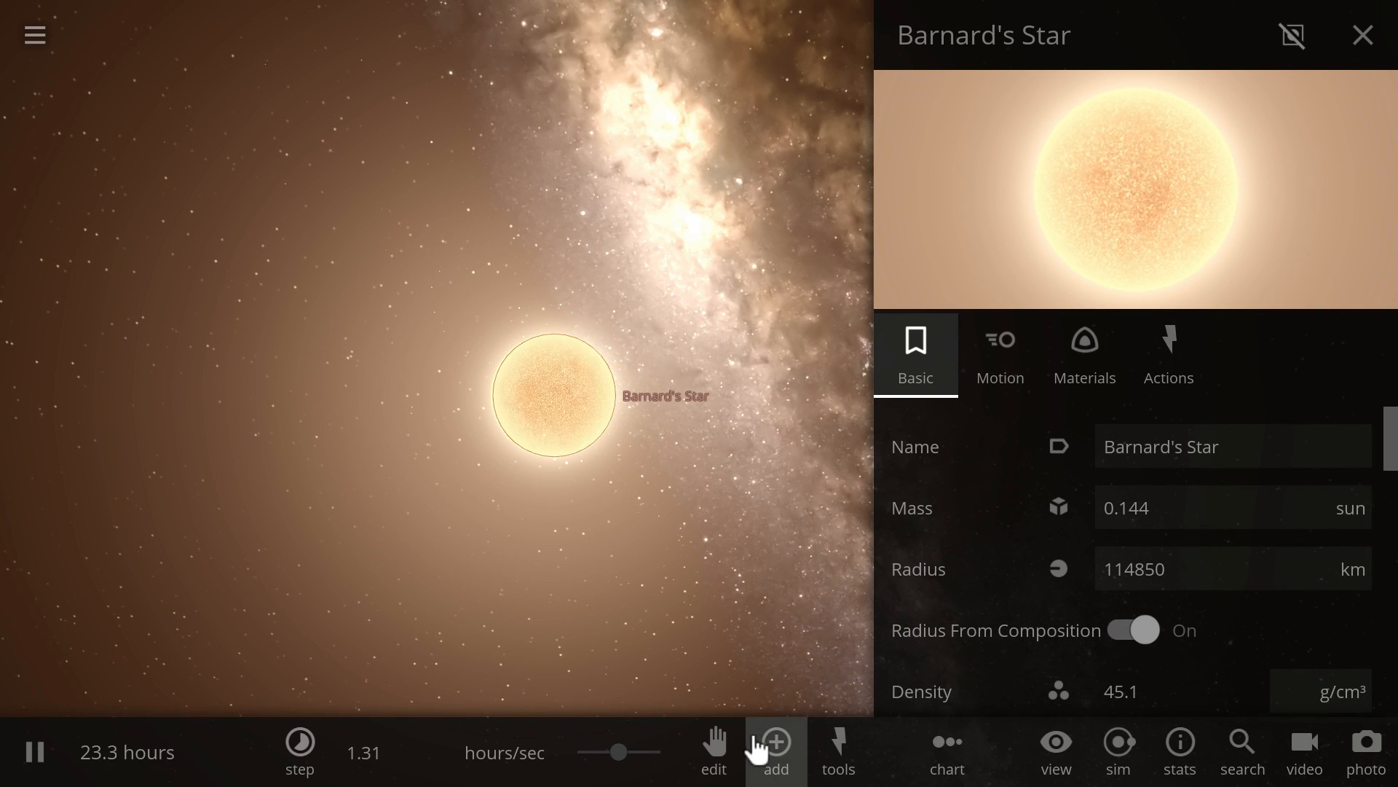
click(774, 752)
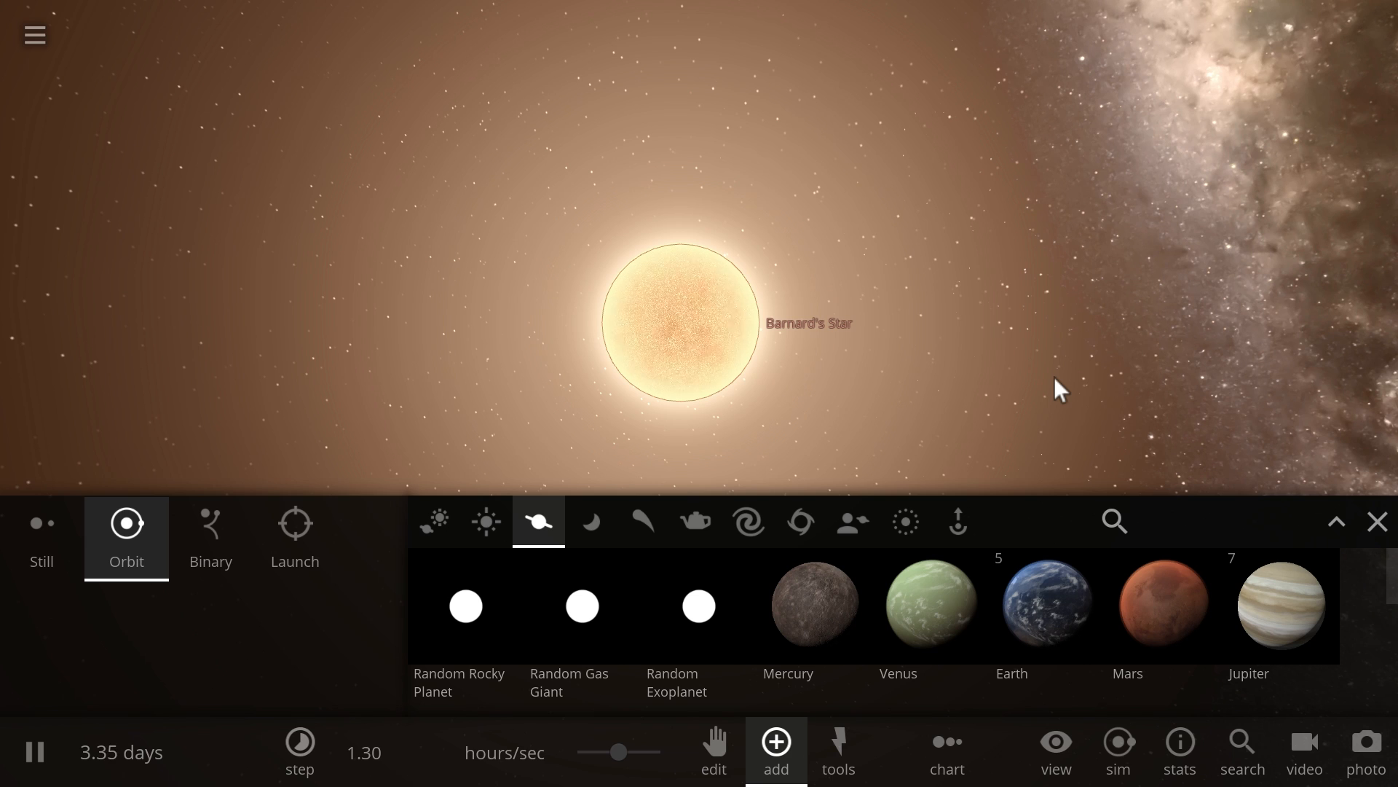
mouse_move(980, 402)
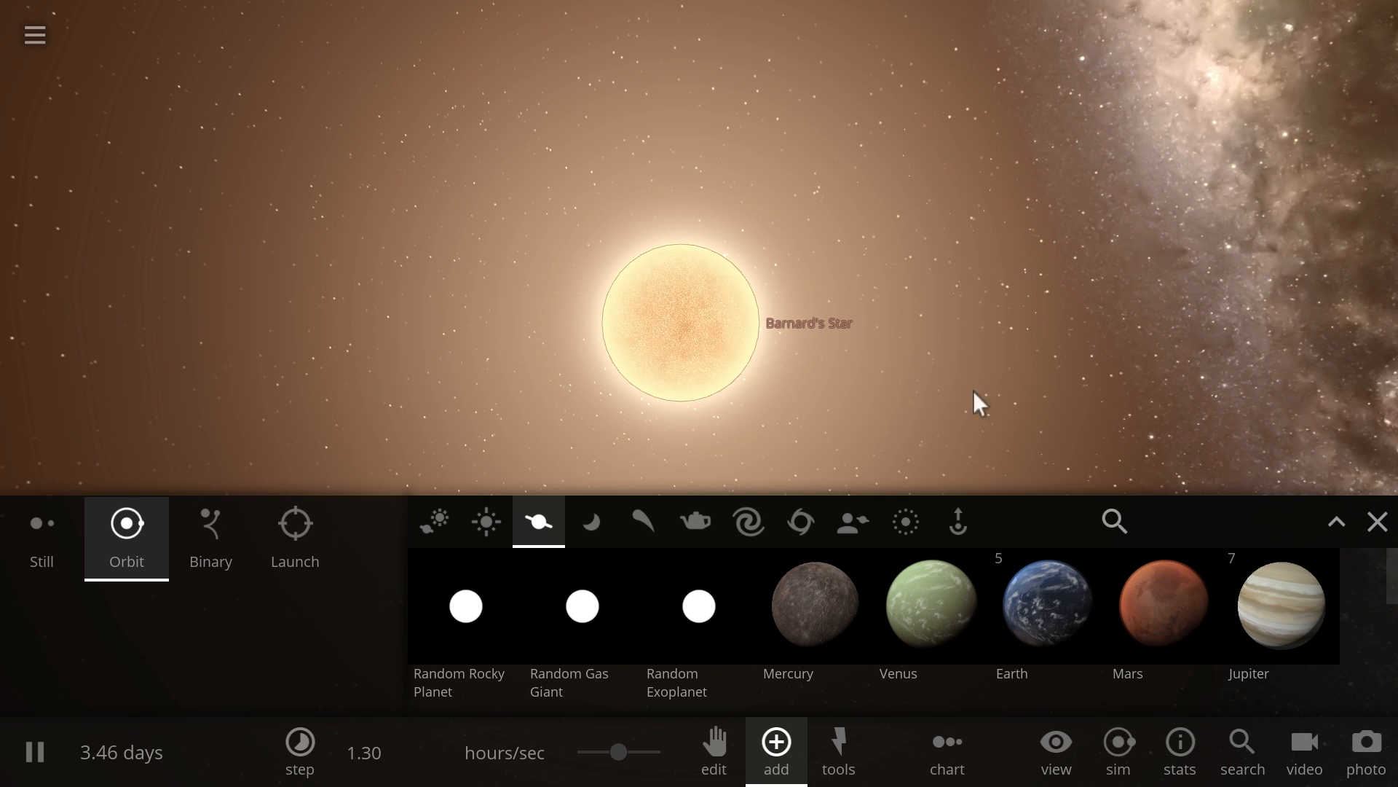
Step: Add a Random Rocky Planet in orbit around Barnard's Star
click(1045, 605)
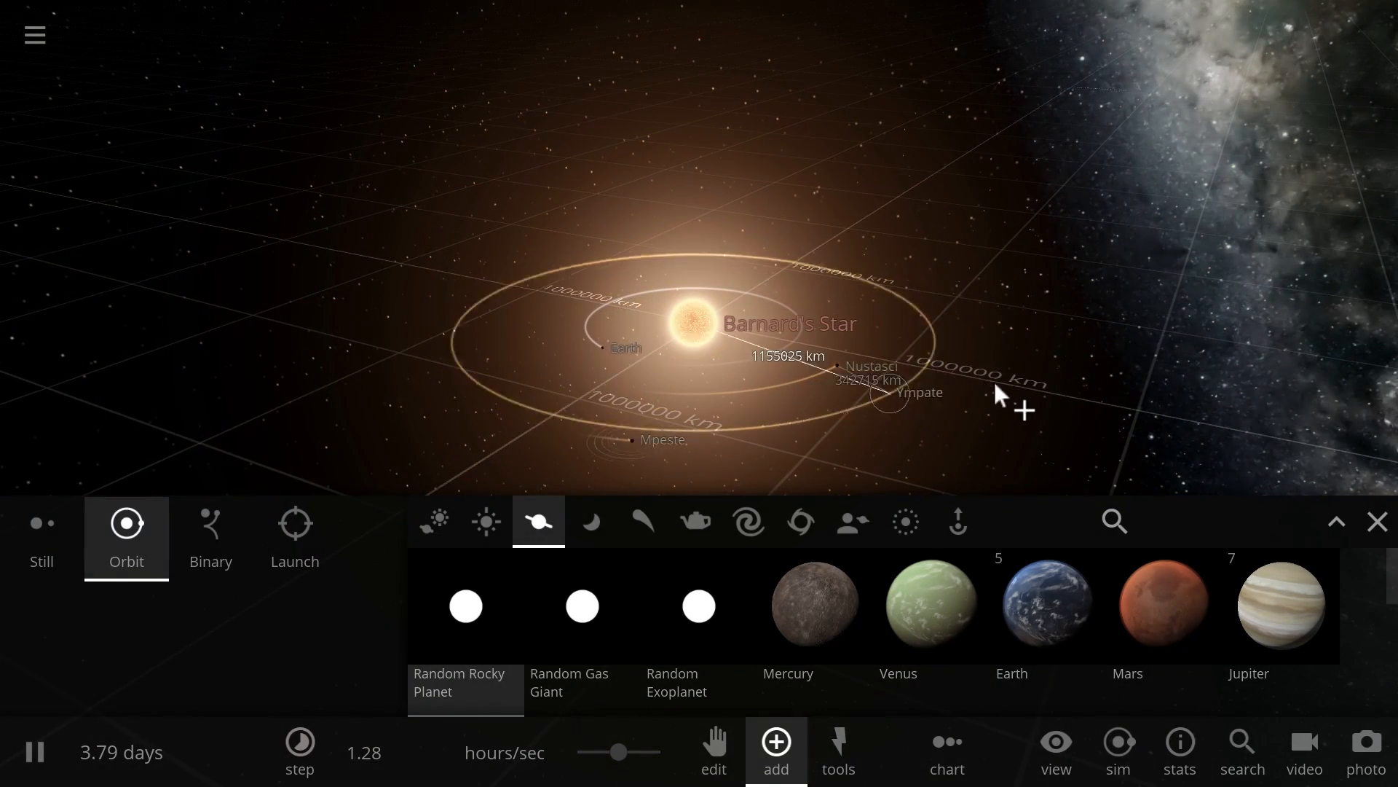
click(774, 749)
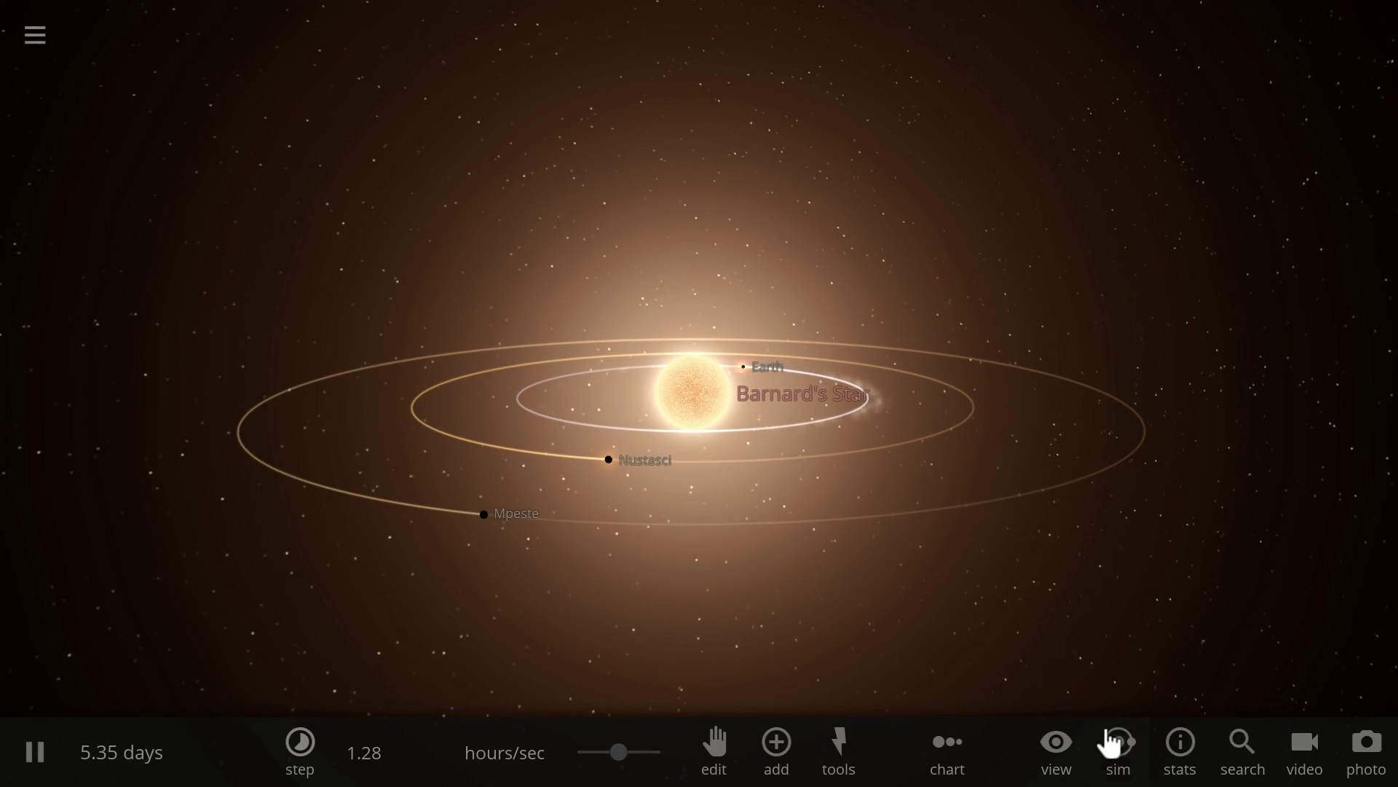
Step: Turn off name labels in the View options and reselect Barnard's Star to see its stats
click(1056, 749)
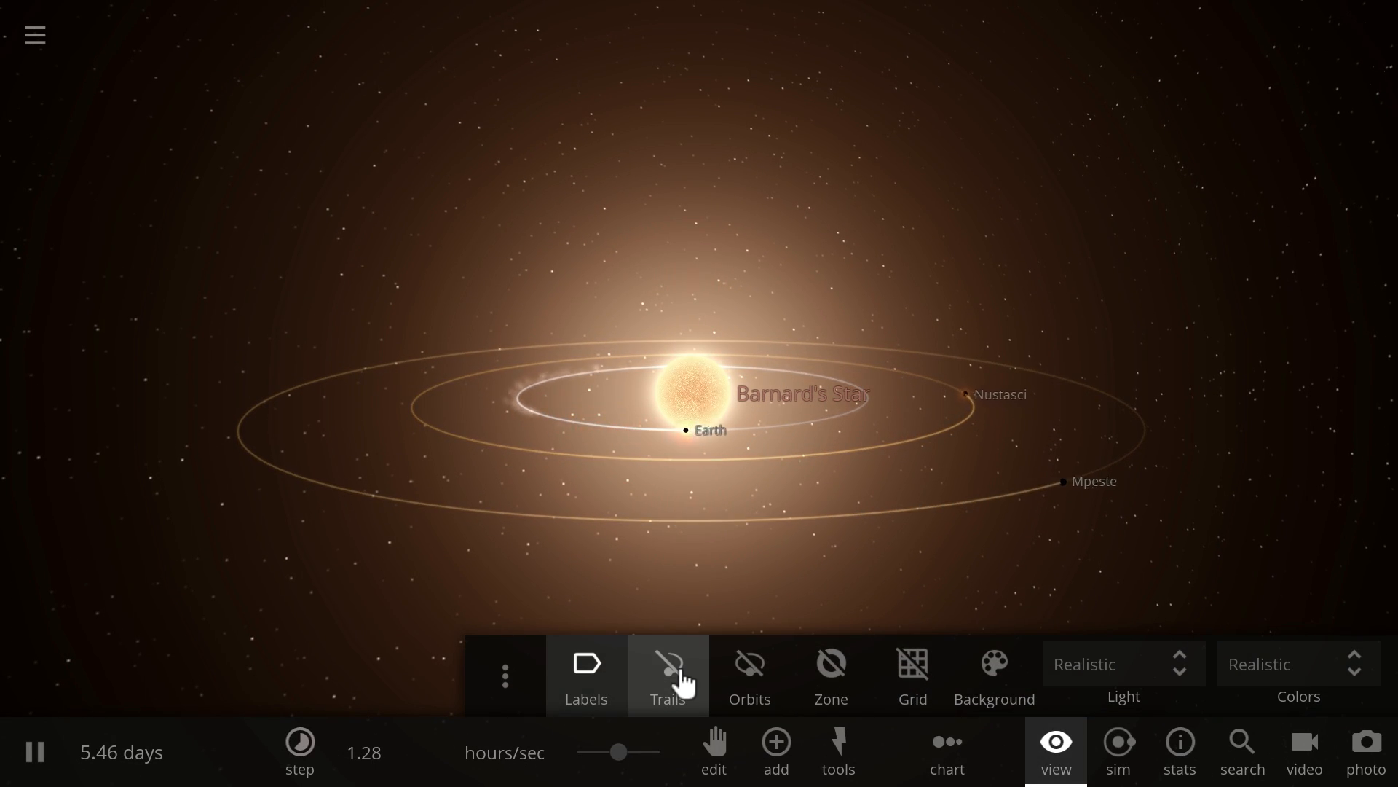
click(667, 675)
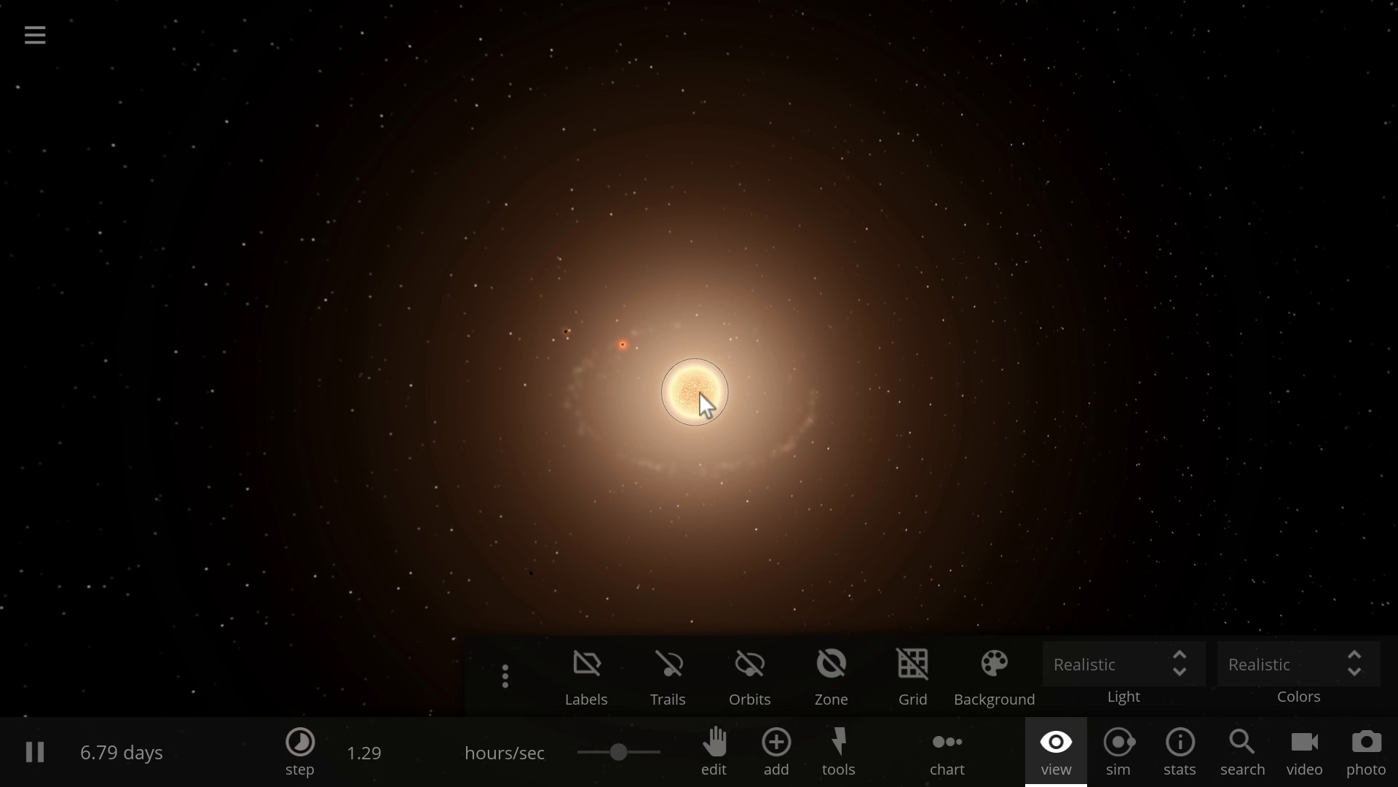
click(694, 393)
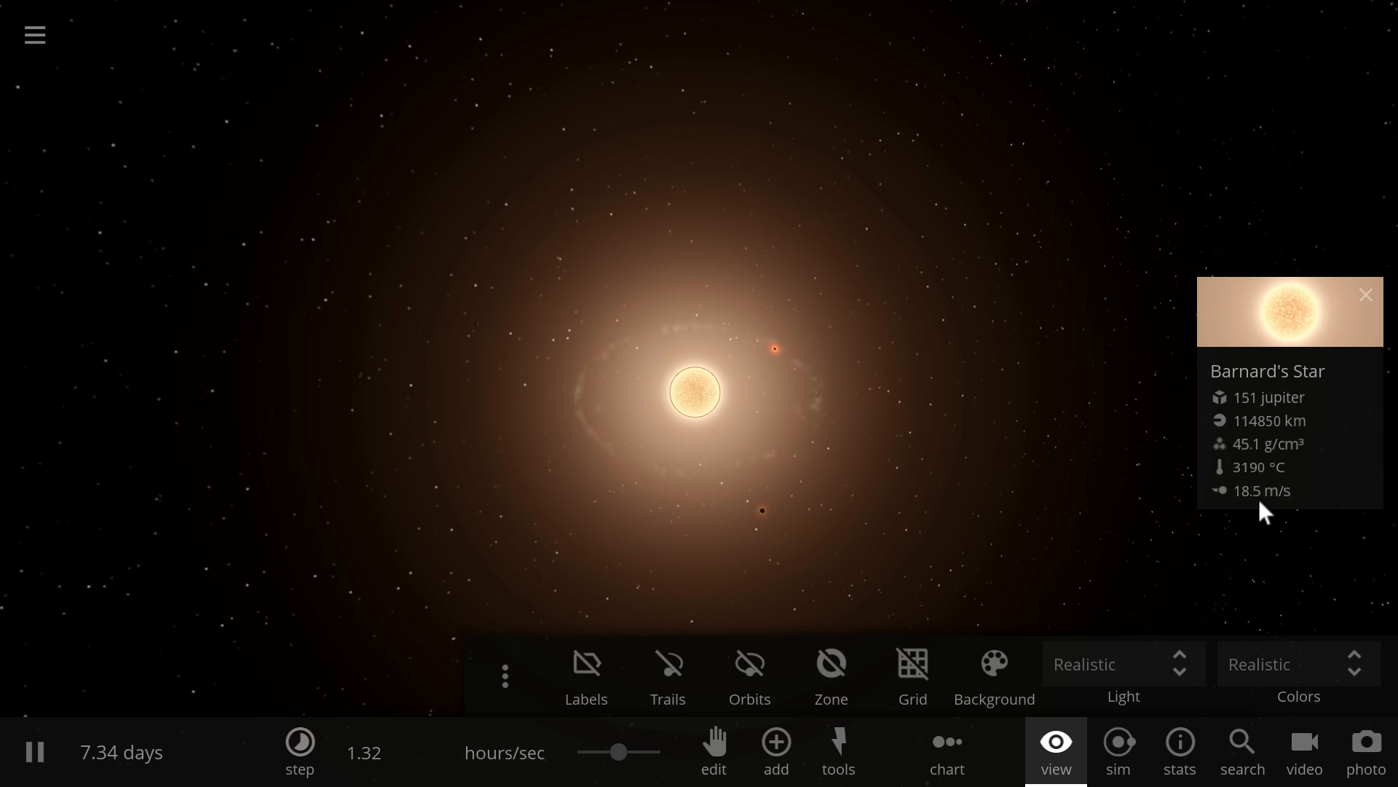
mouse_move(1258, 489)
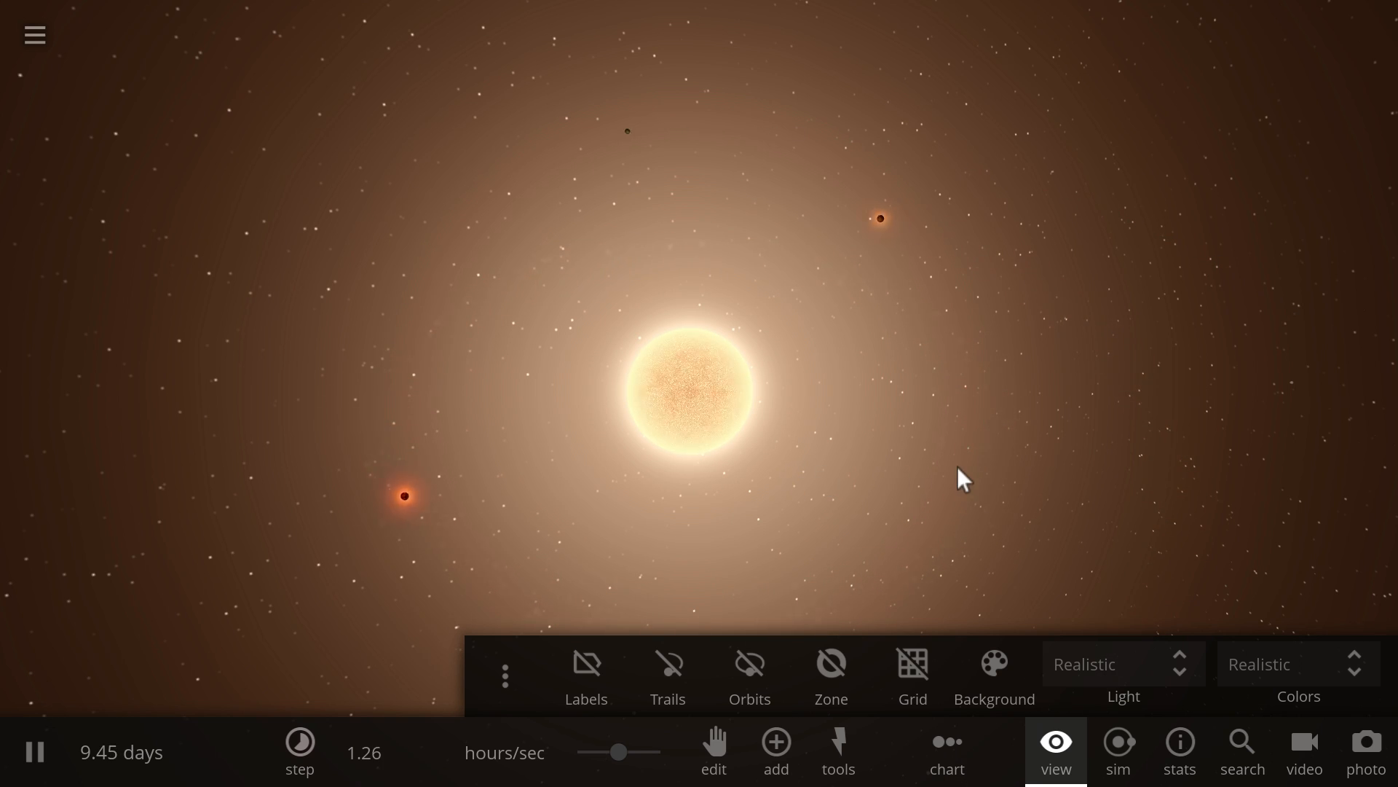
Step: Close the View and Add panels so only Barnard's Star and its planets remain
click(774, 752)
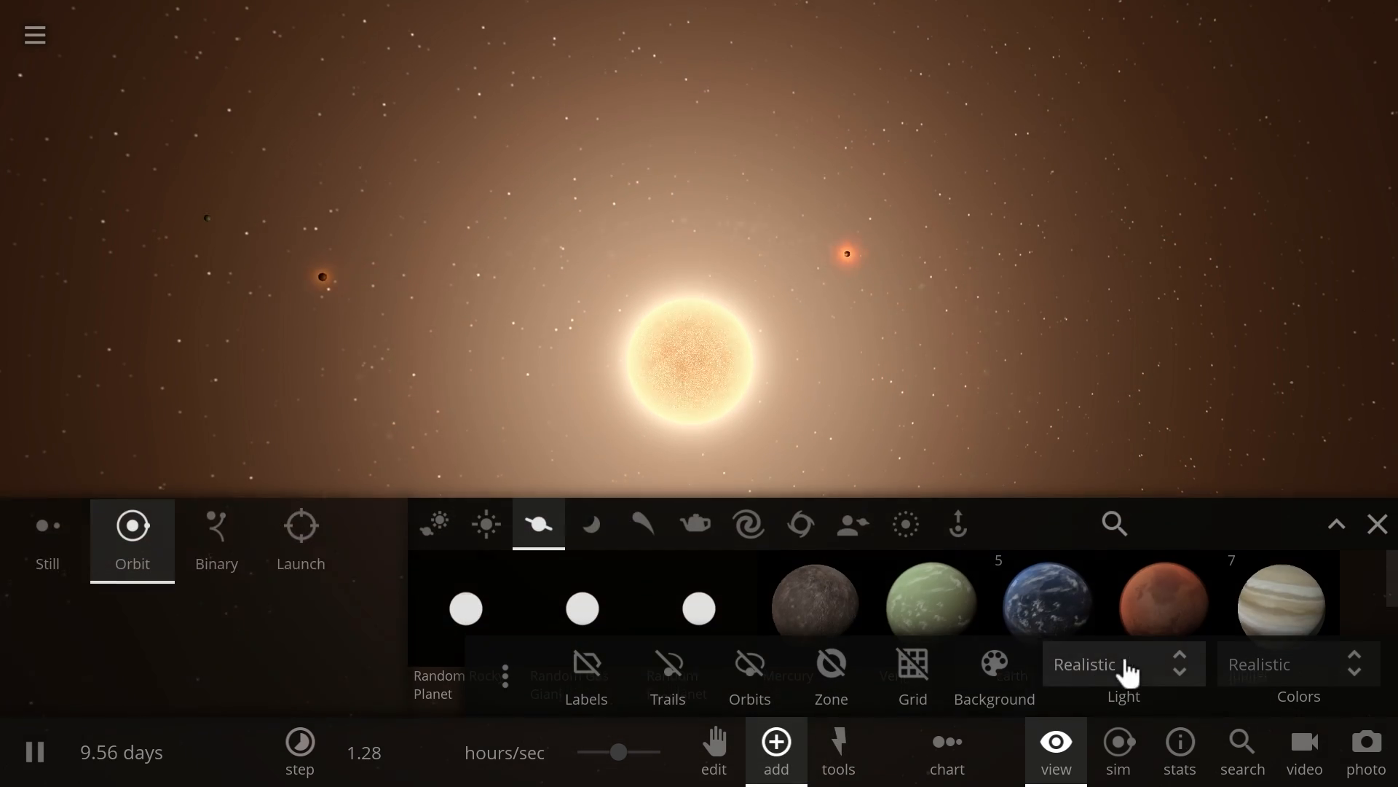
click(1376, 523)
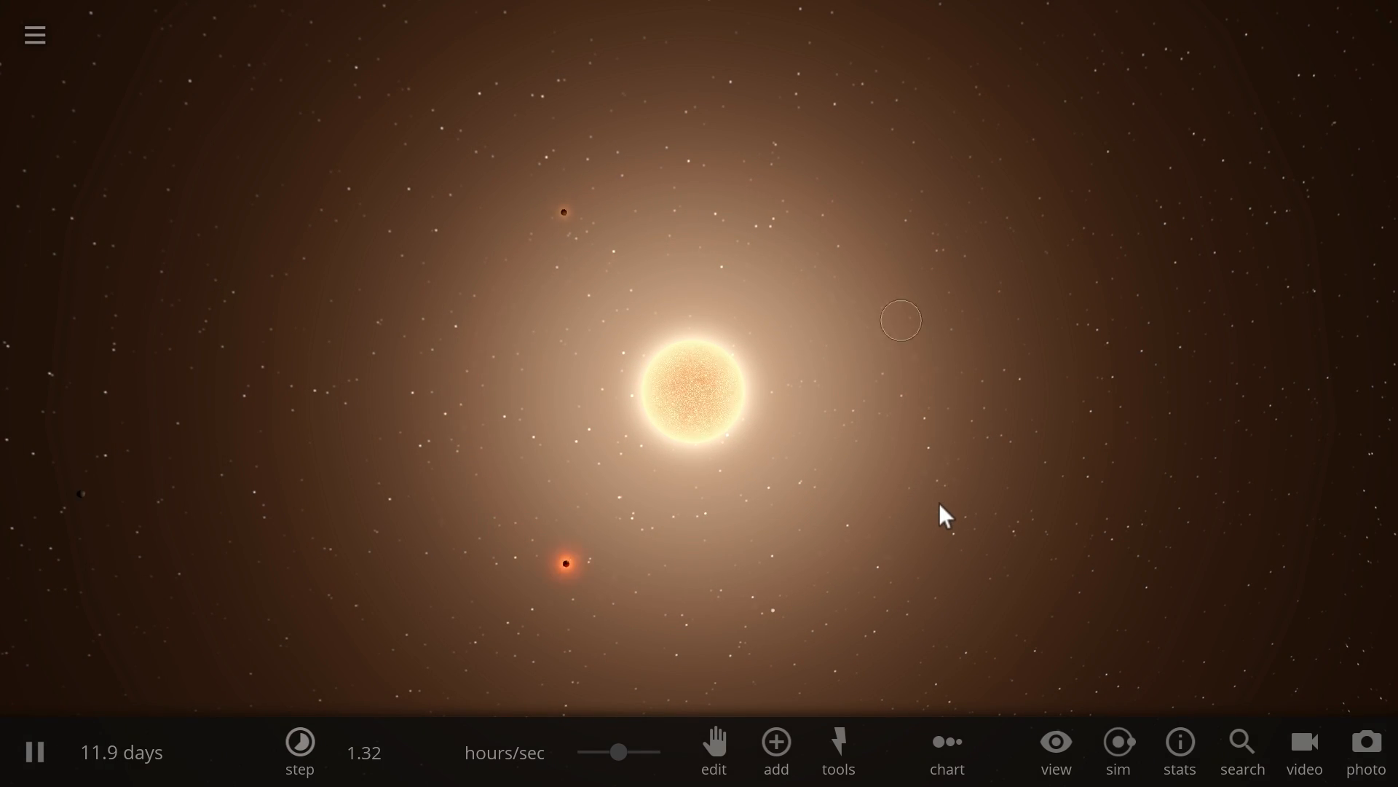
Step: Look over Barnard's Star's properties panel, then close it
click(691, 390)
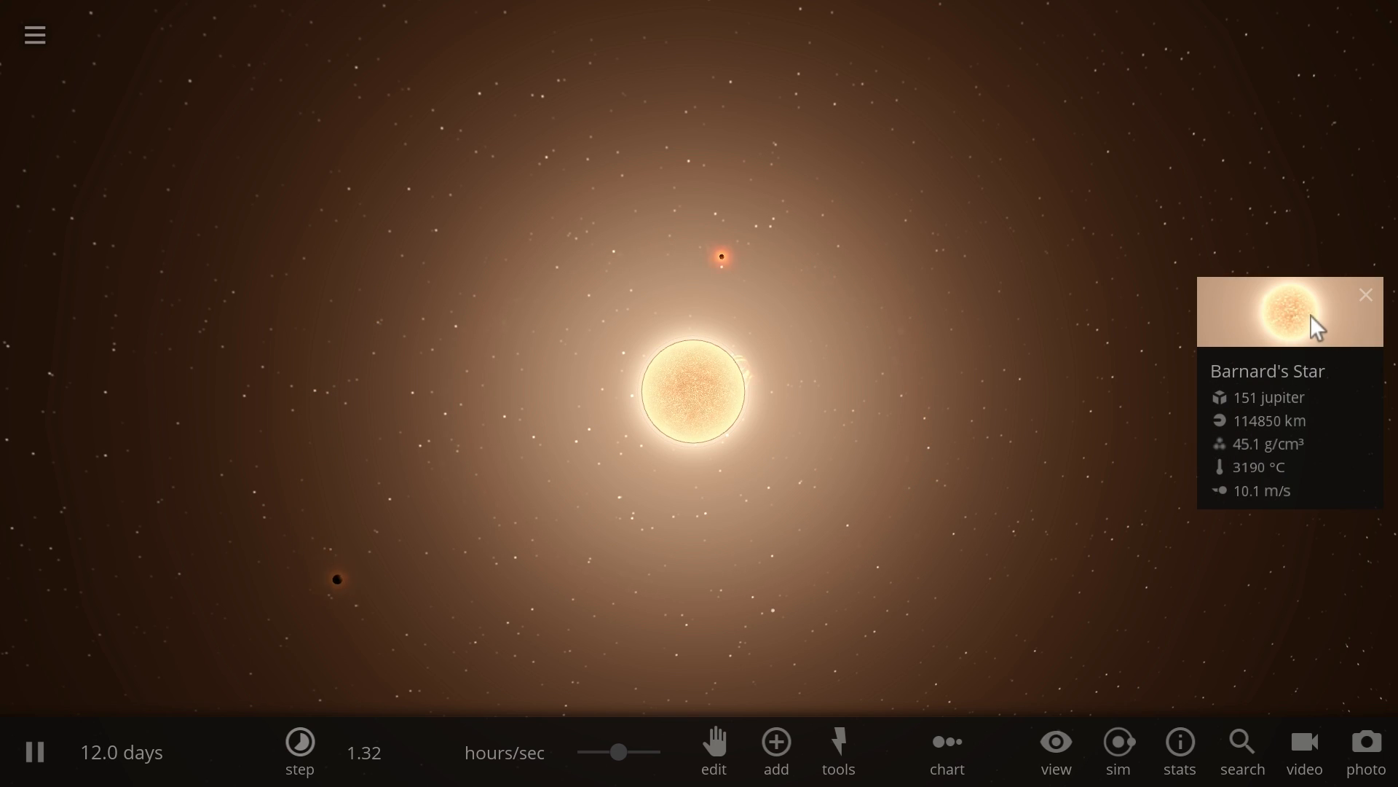
click(1287, 313)
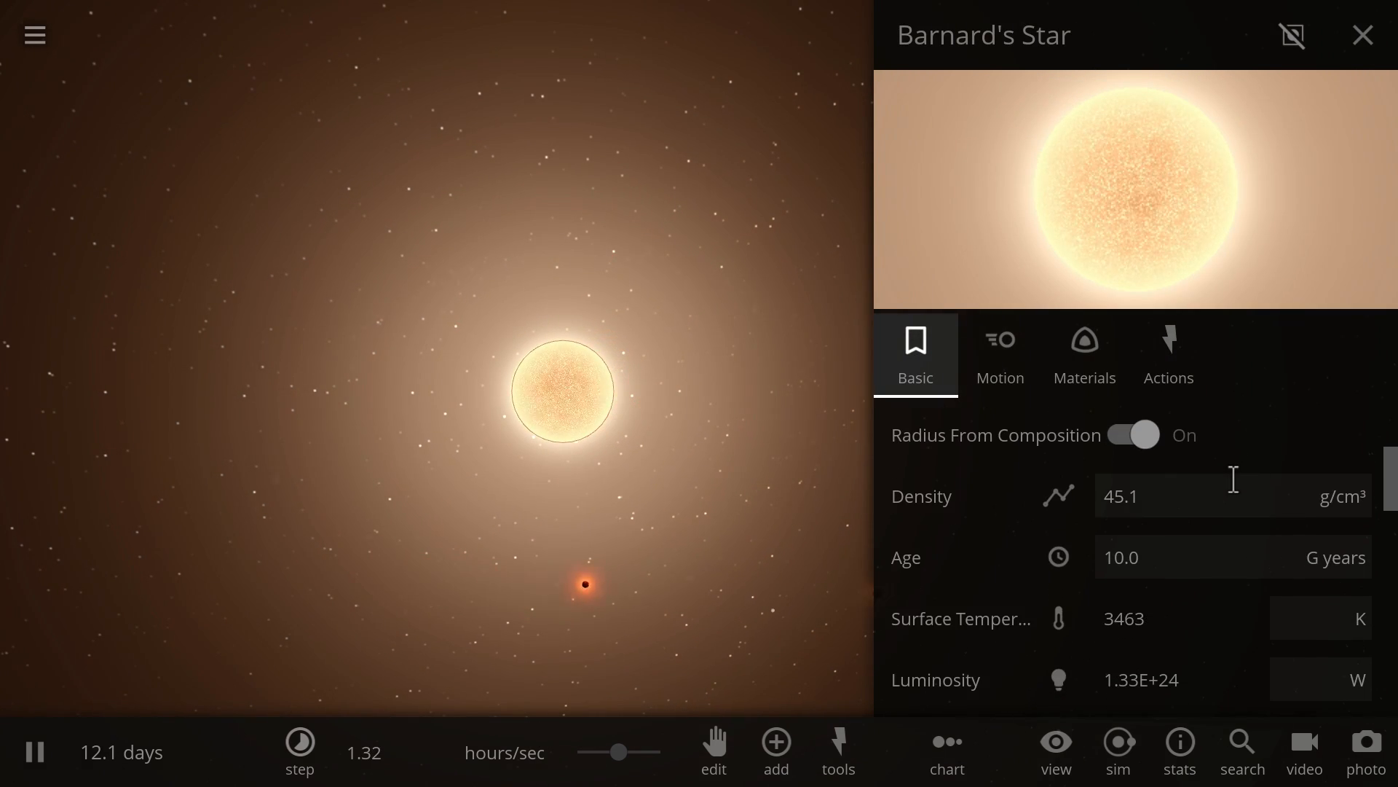
scroll(down, 3)
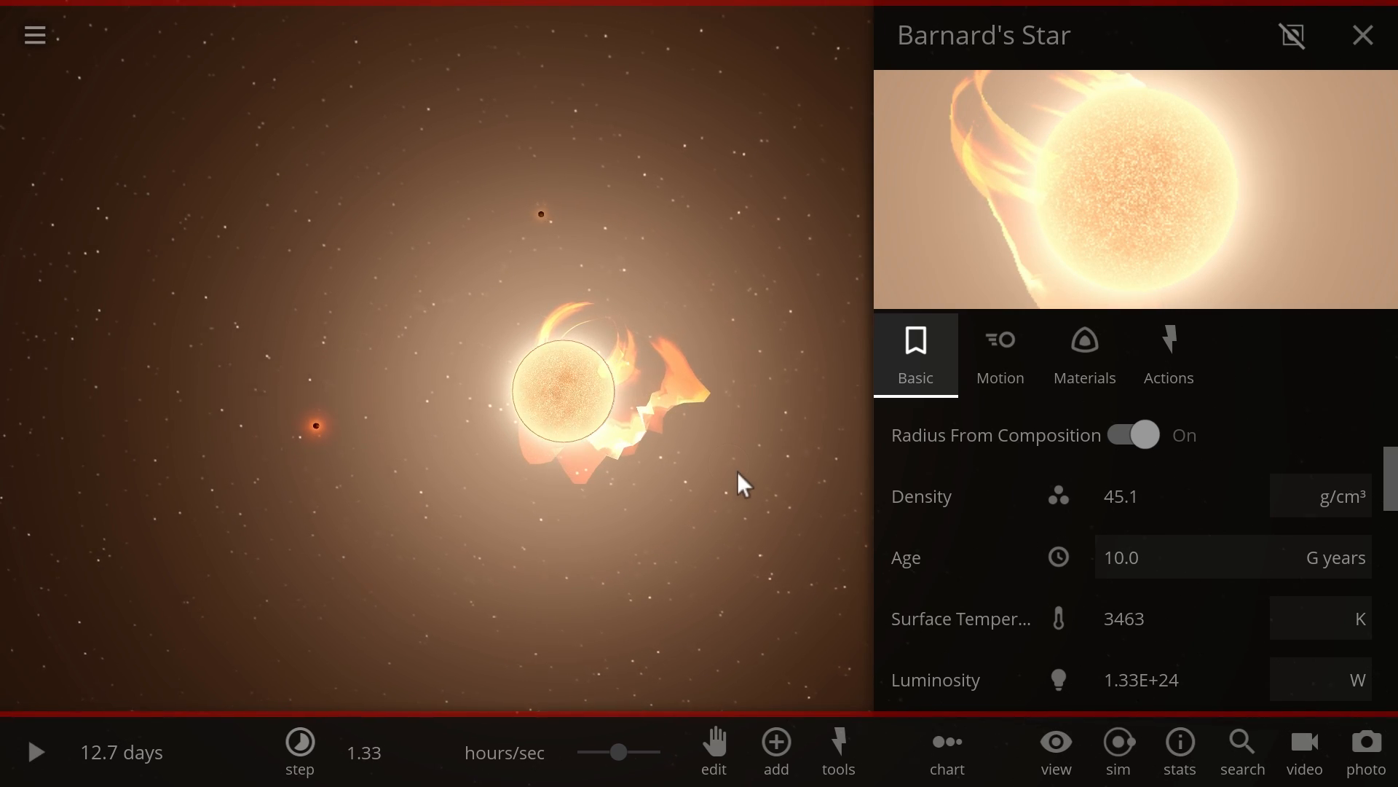
click(1362, 35)
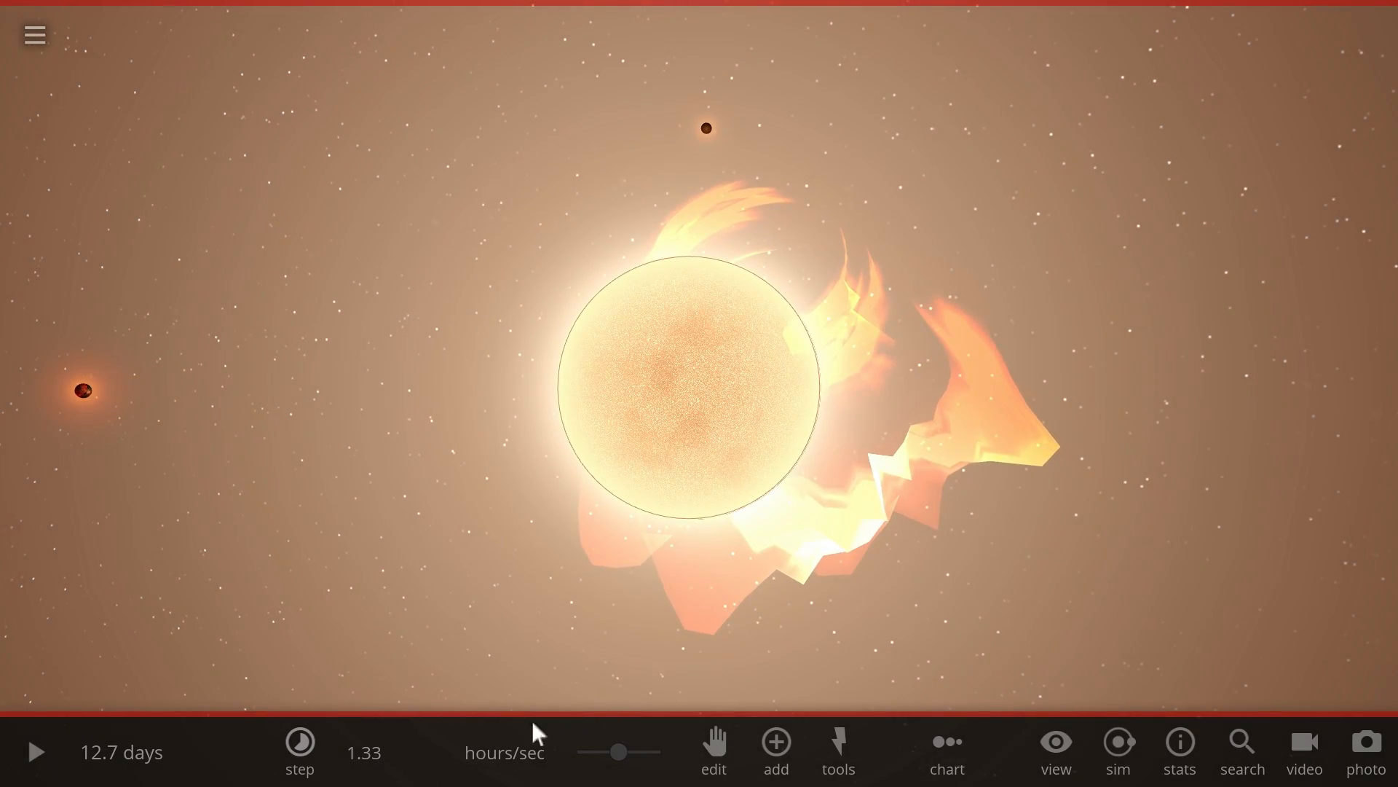
Step: Resume the simulation and watch the star's flares disperse by 12.9 days
click(299, 752)
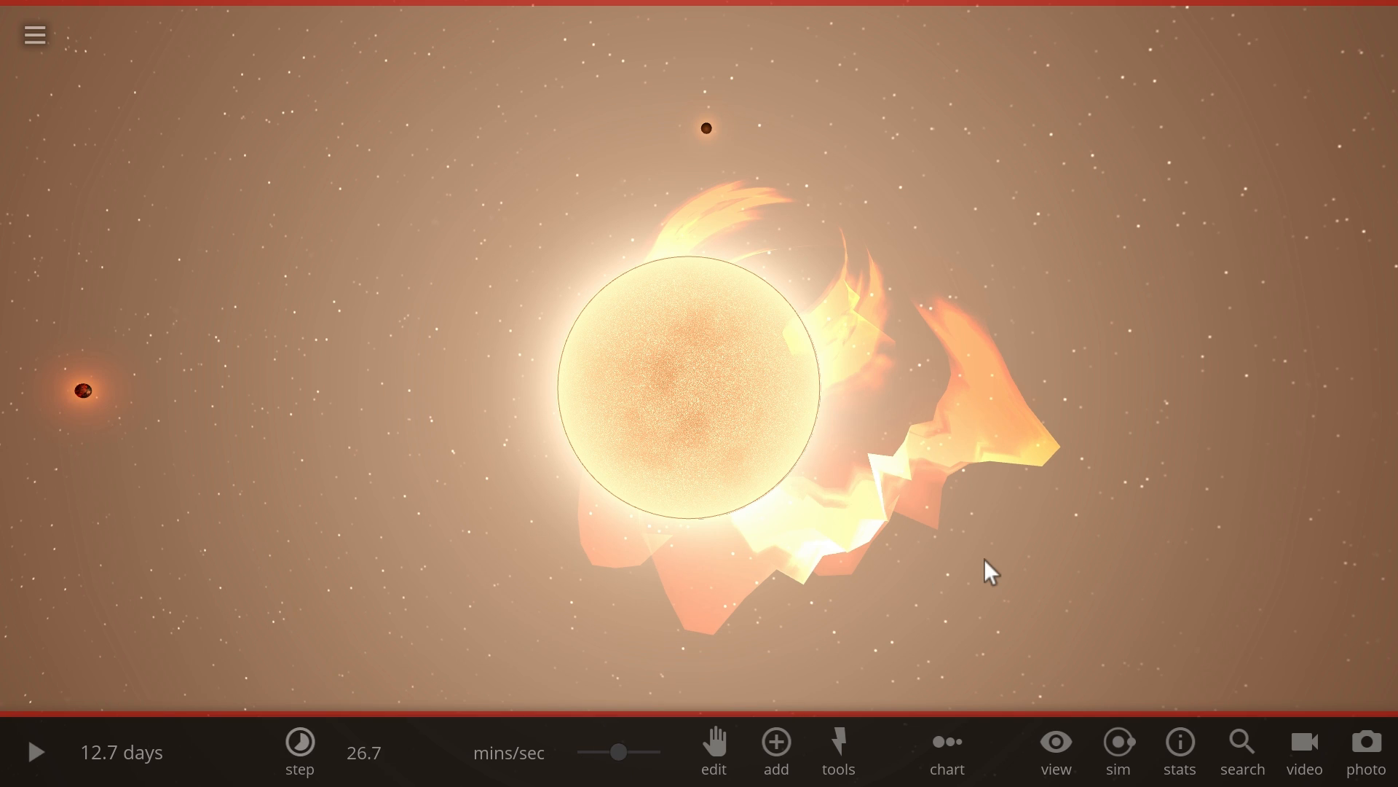
click(36, 751)
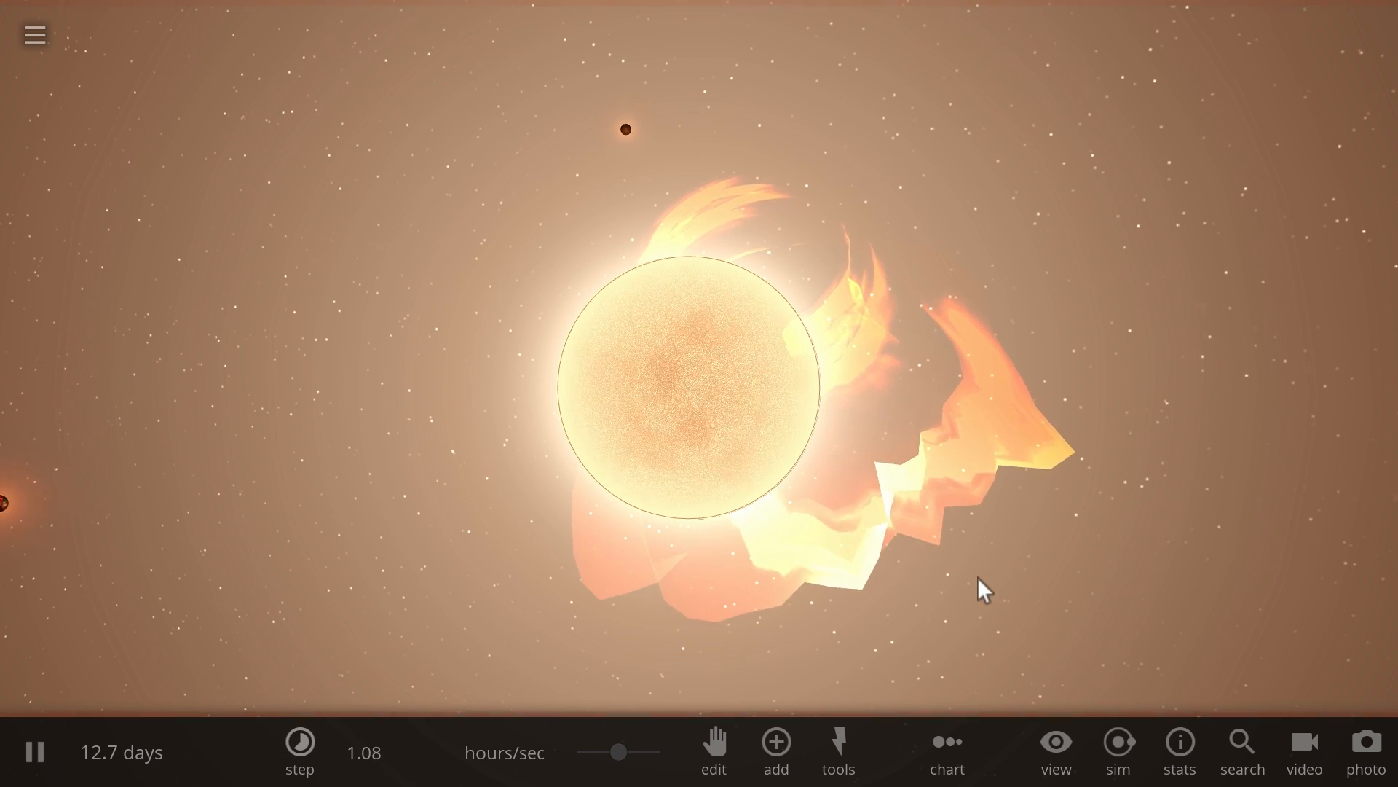
click(299, 751)
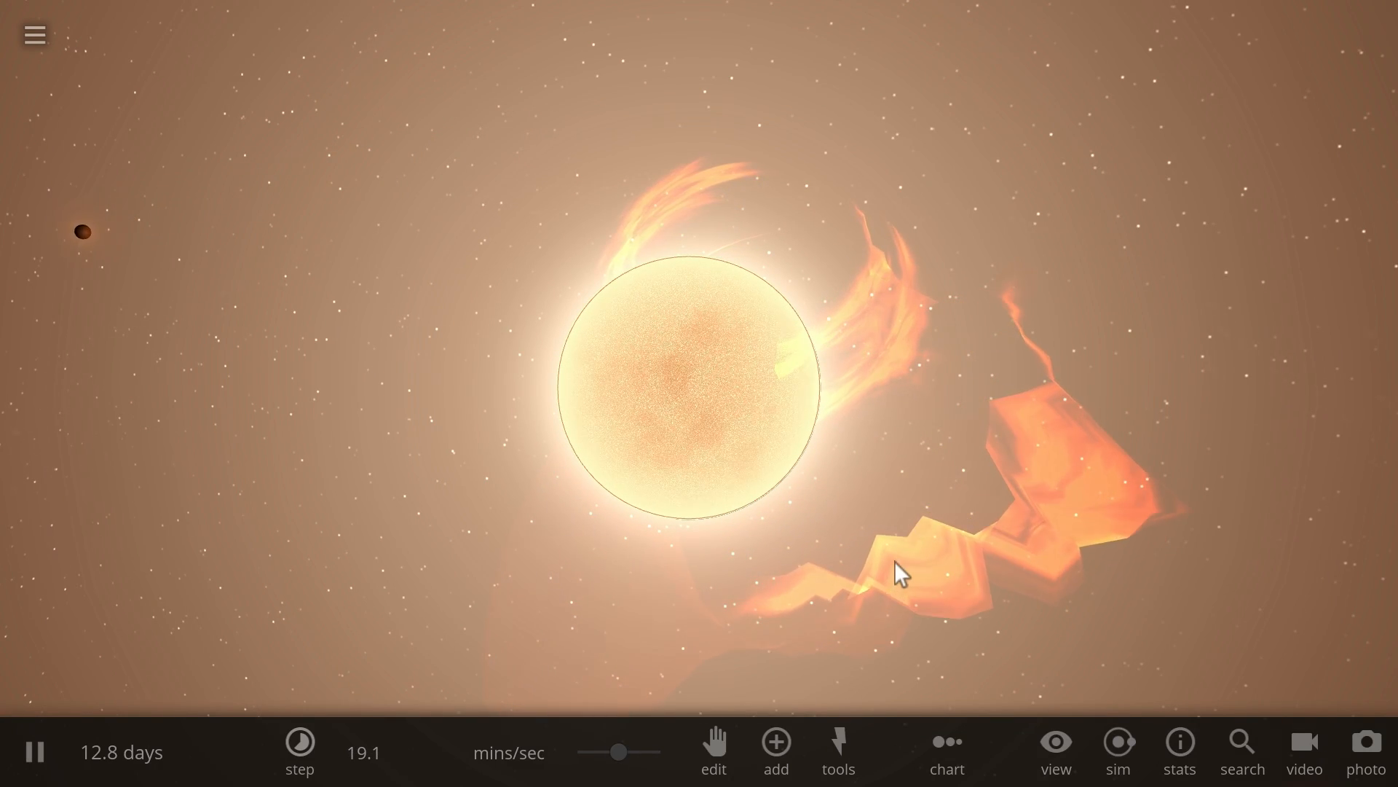
click(299, 751)
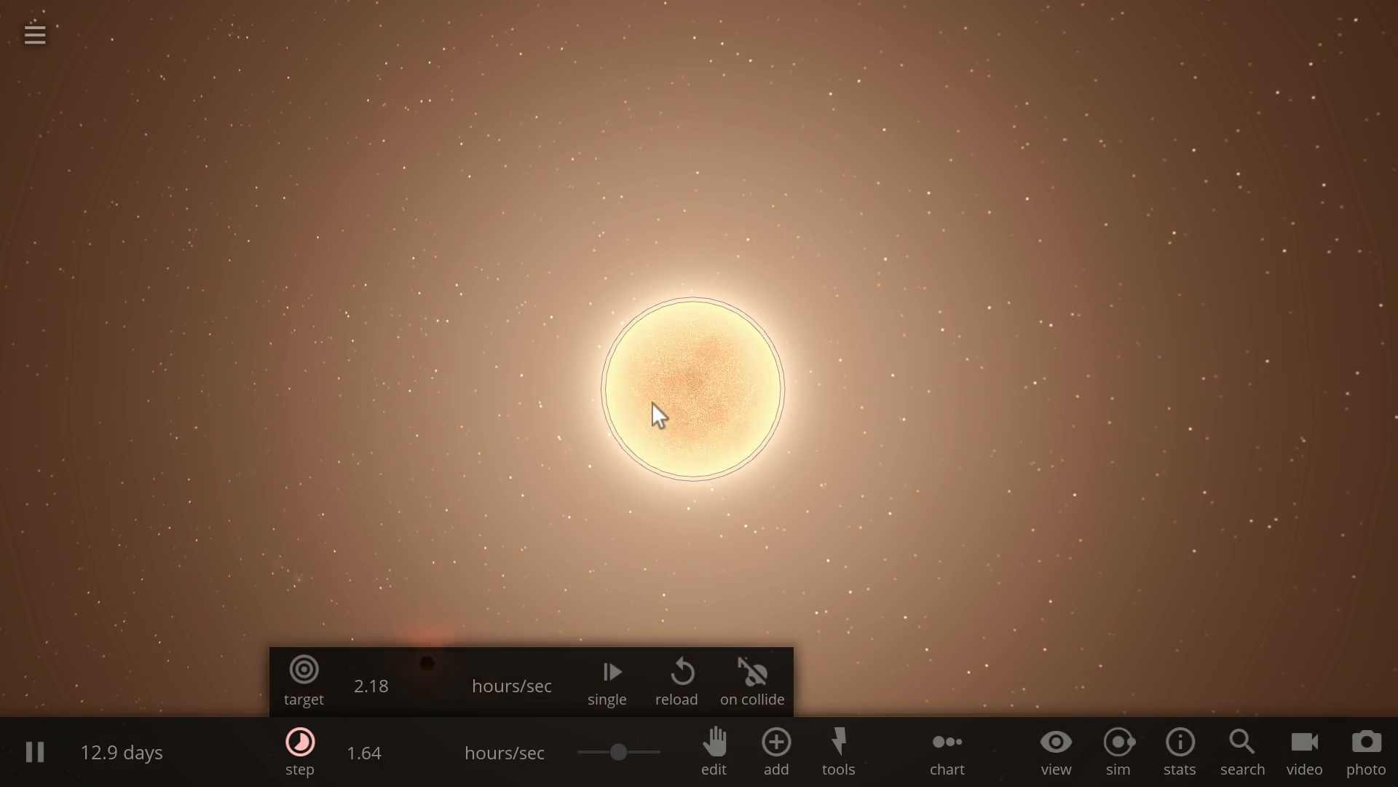
click(696, 388)
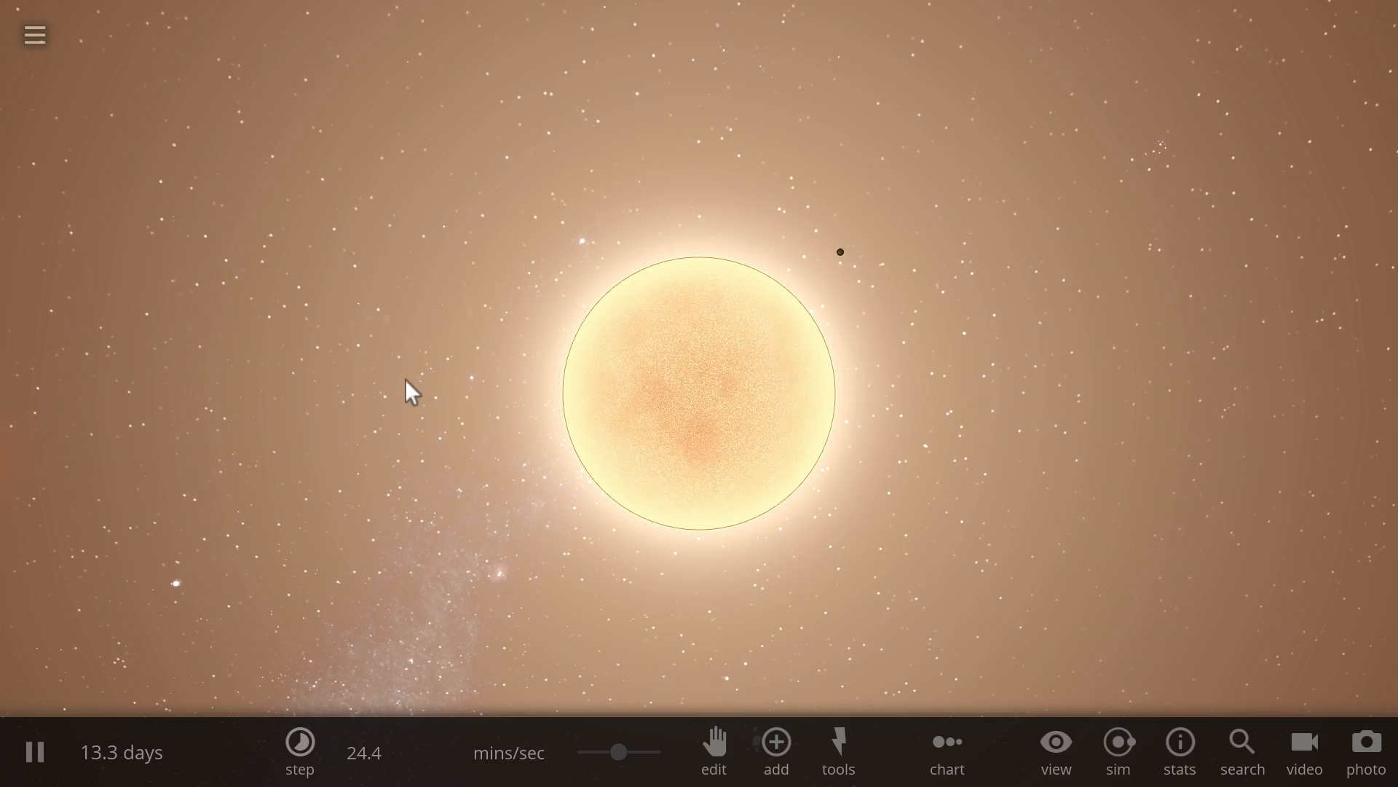
mouse_move(445, 376)
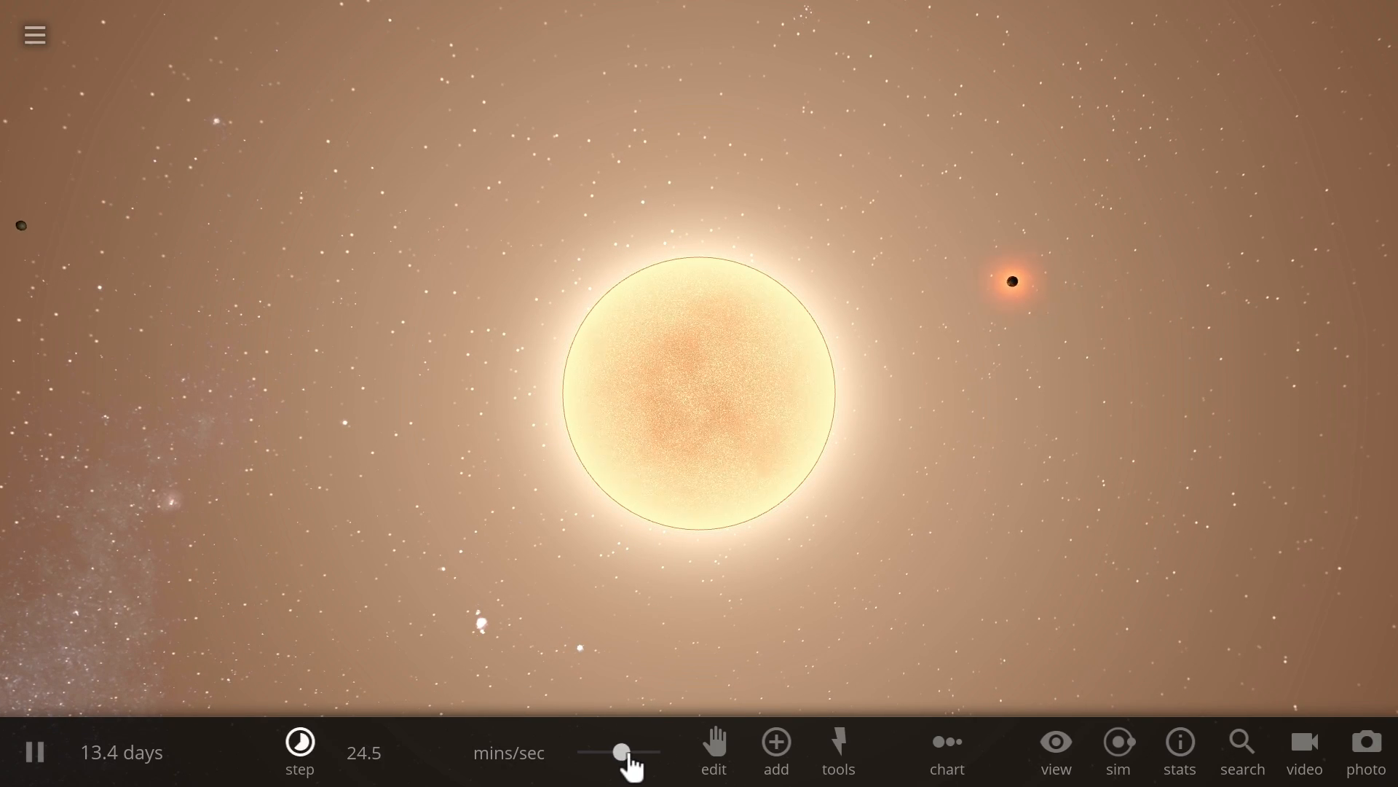
Step: Raise the simulation rate to 55 minutes per second with the time slider
drag(621, 752, 616, 751)
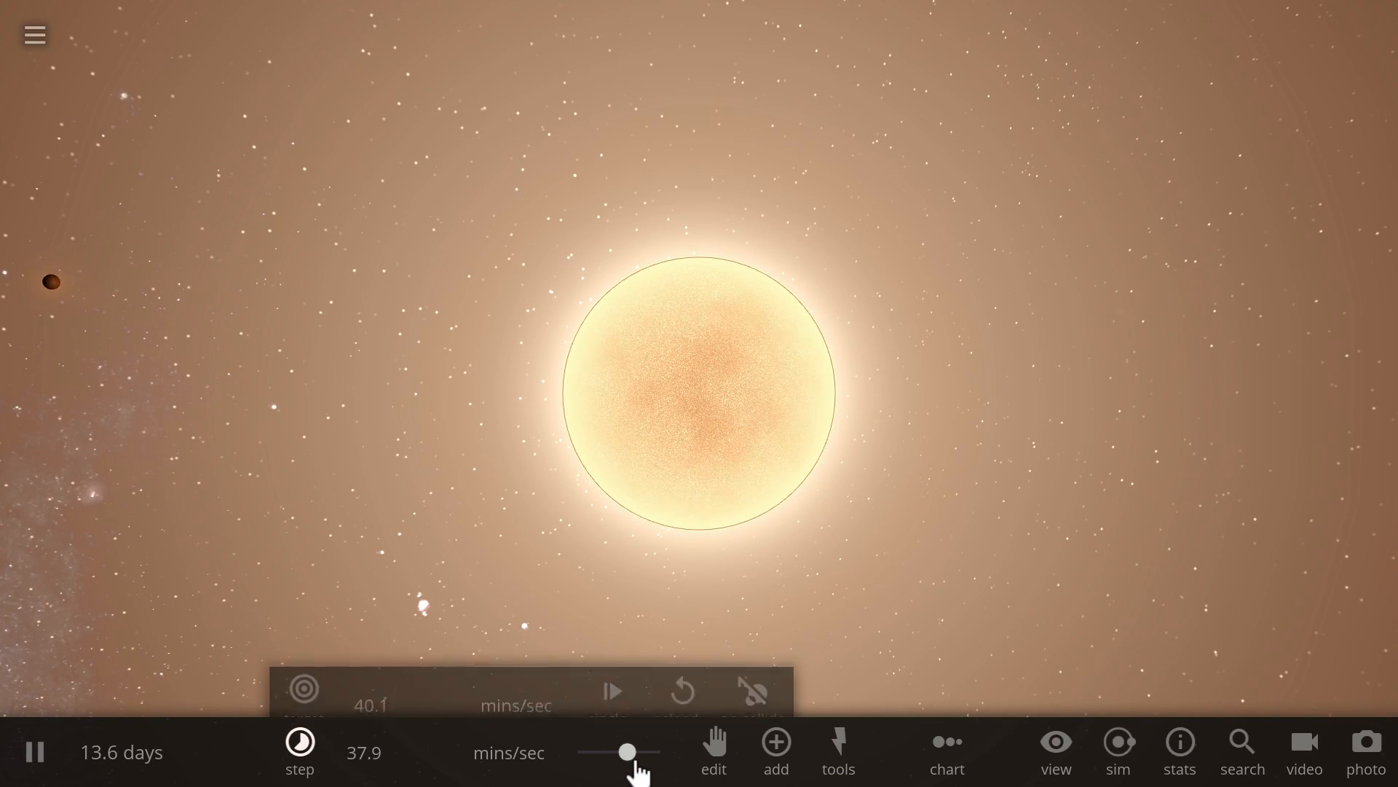
drag(629, 751, 618, 751)
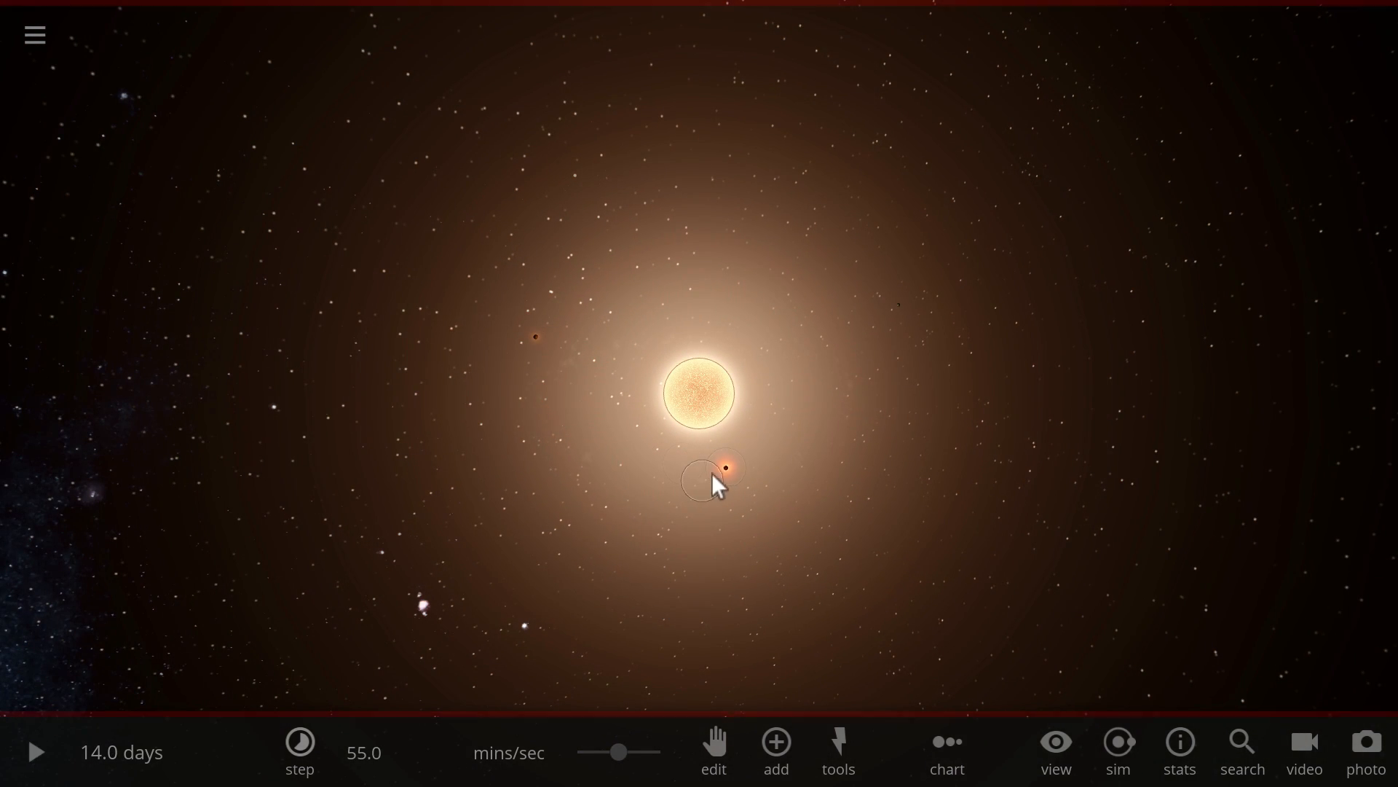
Step: Select Earth, the small planet glowing at 954 °C near Barnard's Star
click(727, 465)
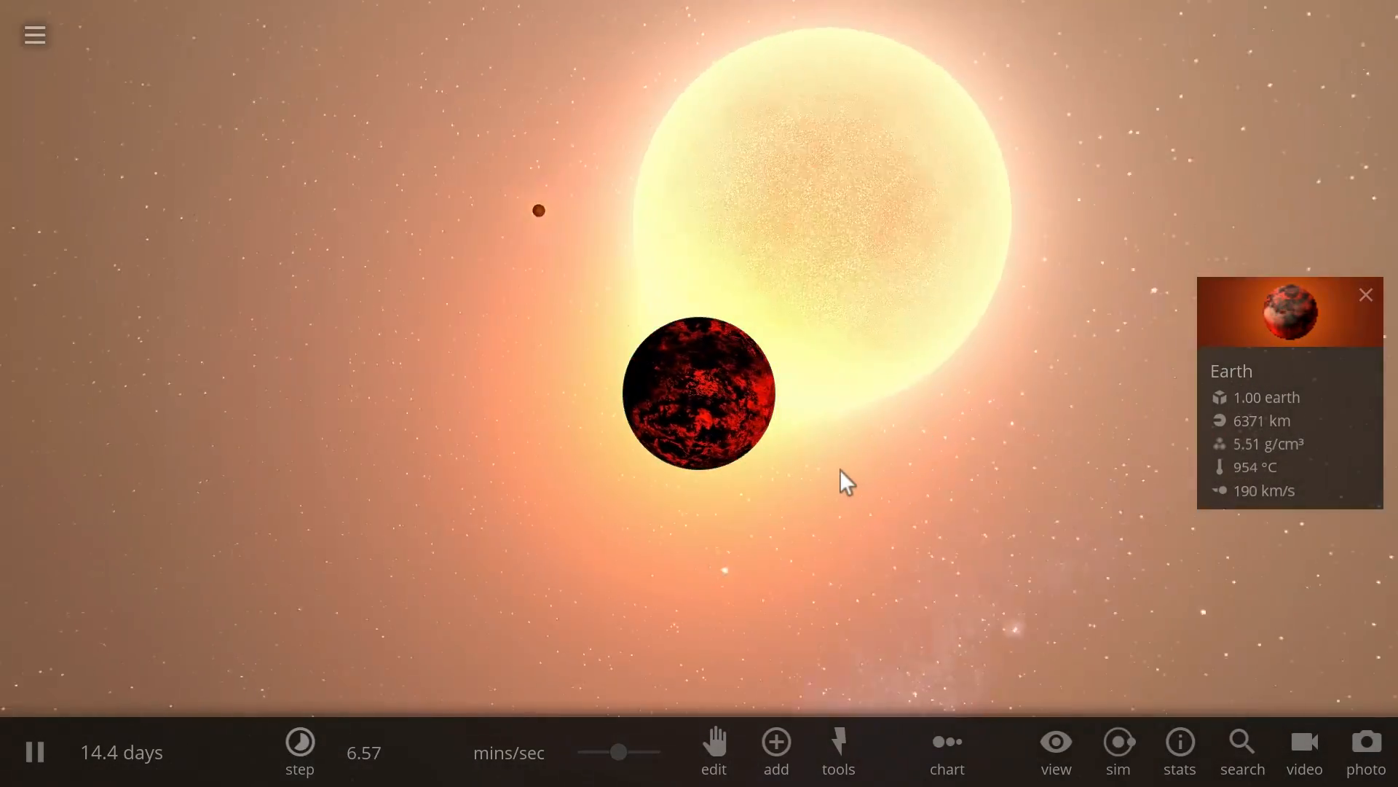
mouse_move(675, 695)
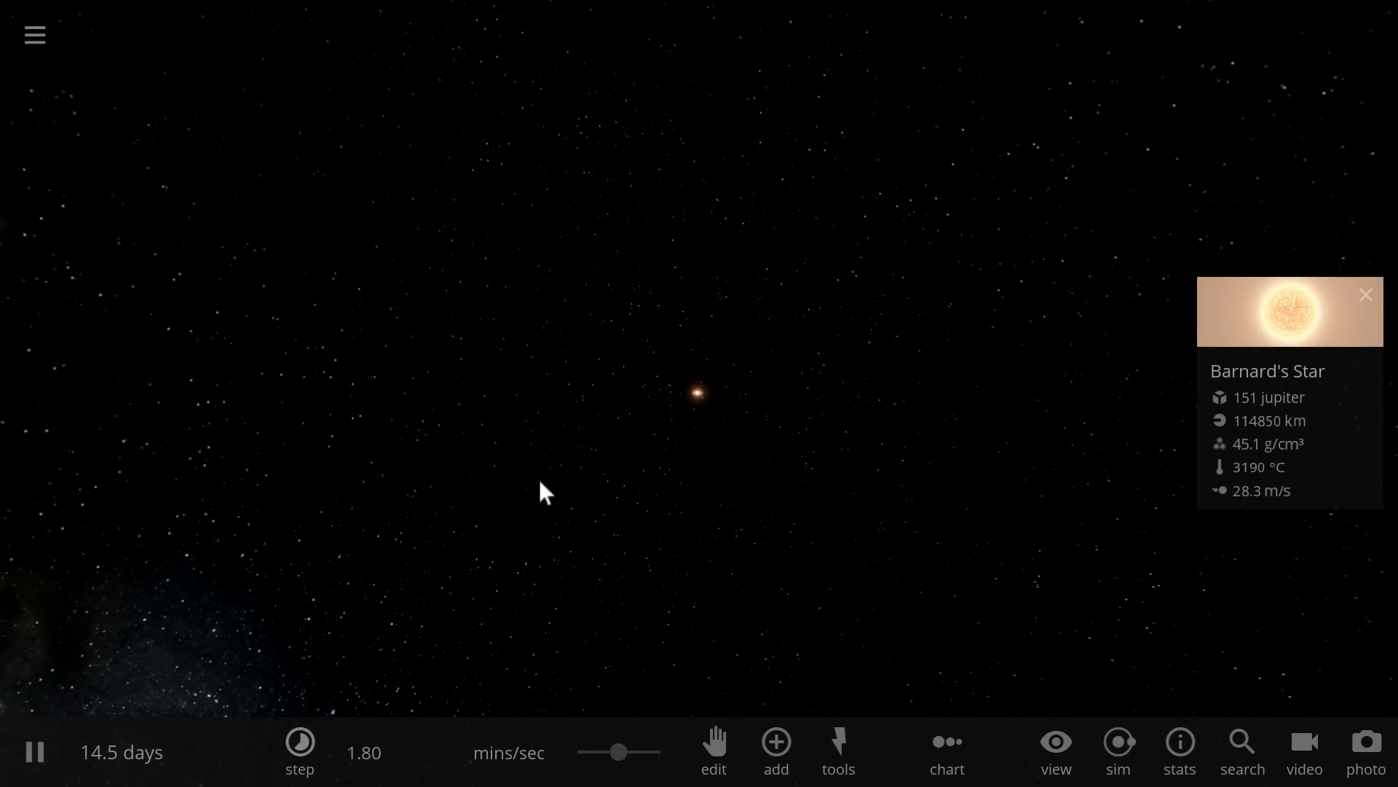
mouse_move(700, 415)
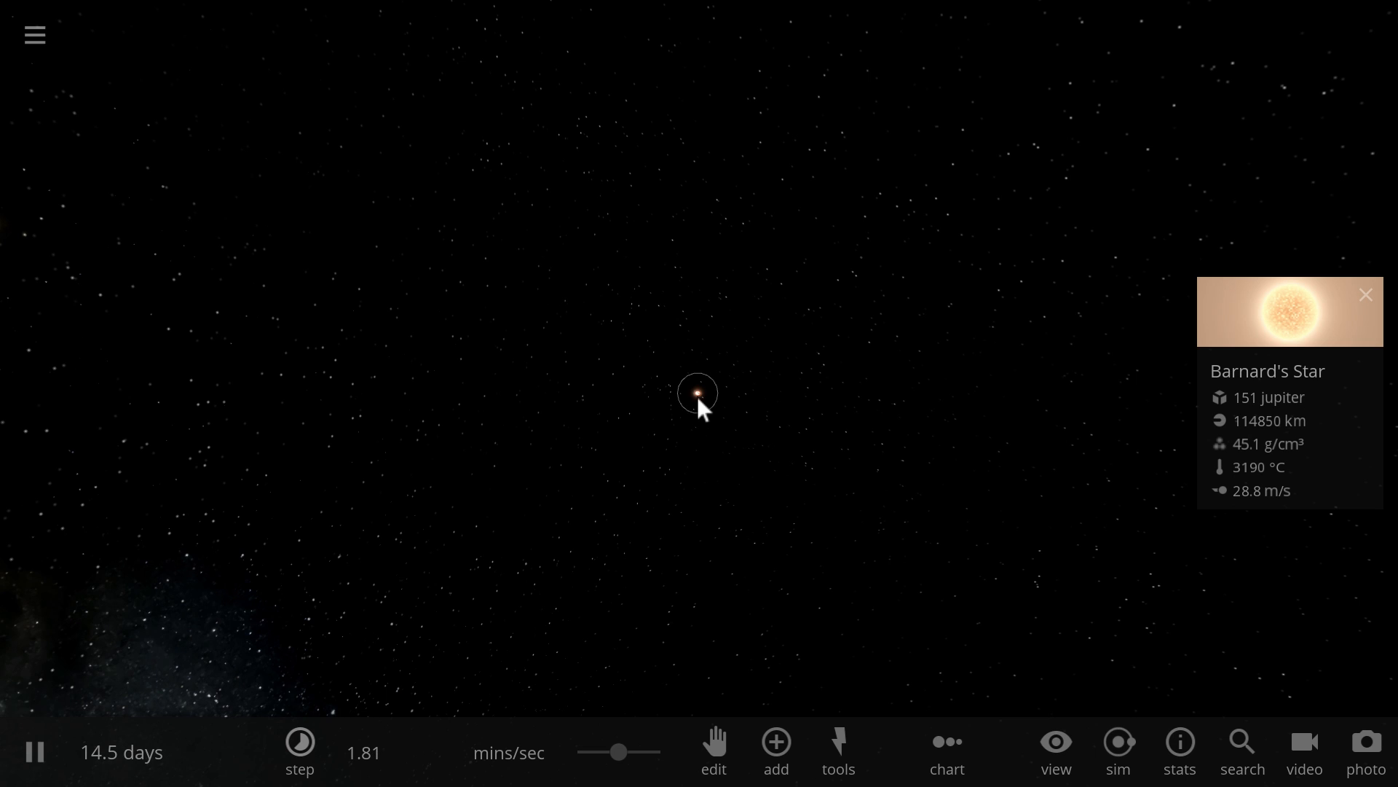
mouse_move(754, 460)
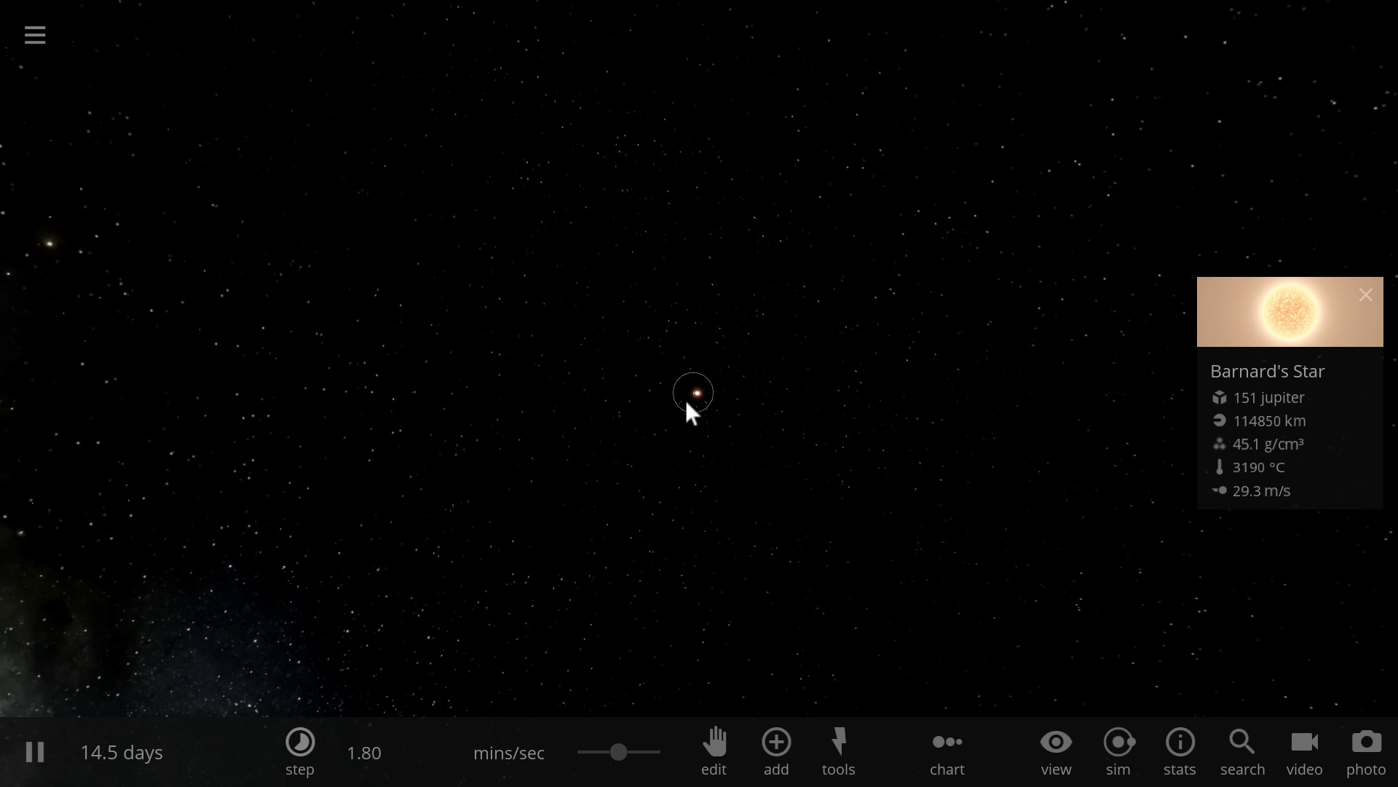
Step: Set time to about 23 minutes per second and resume the simulation to 15.0 days
click(774, 749)
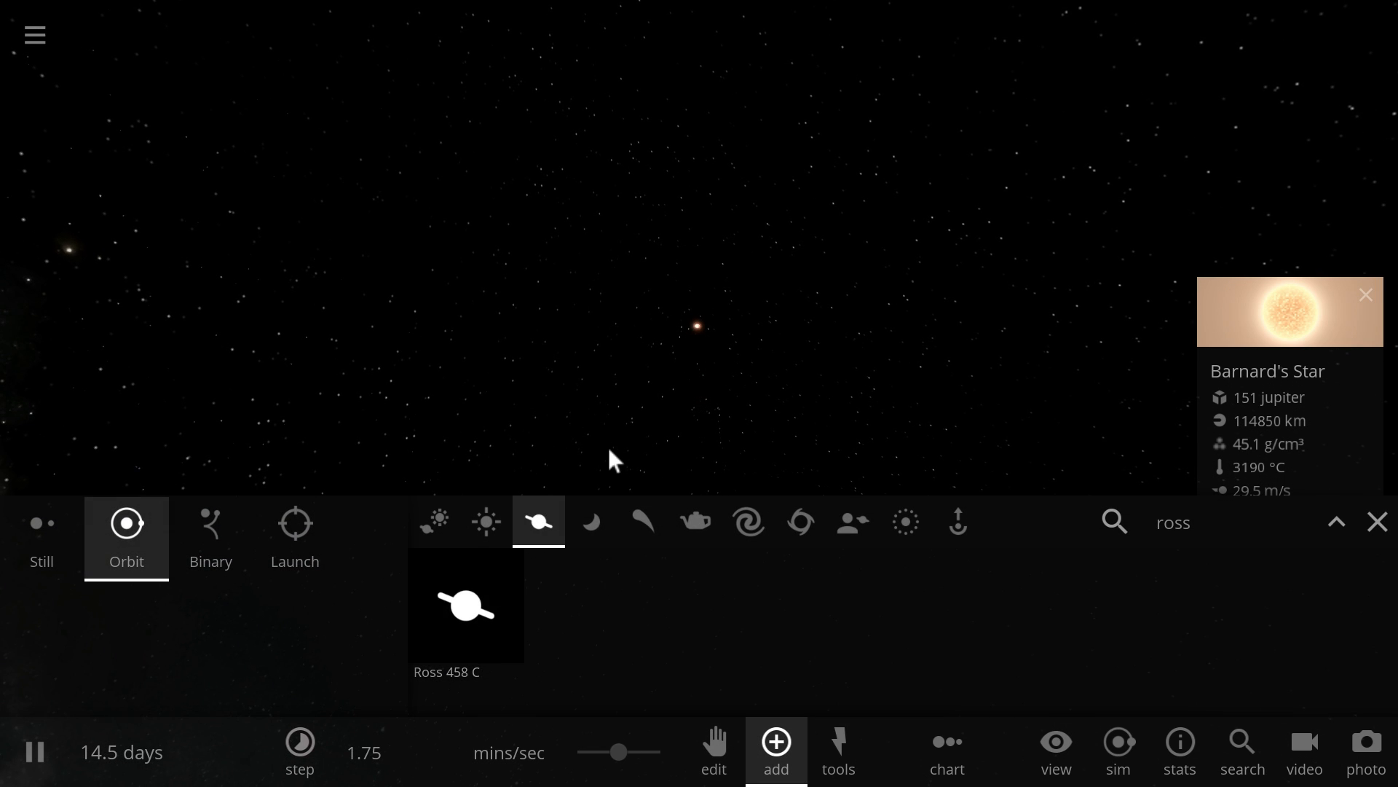
mouse_move(645, 398)
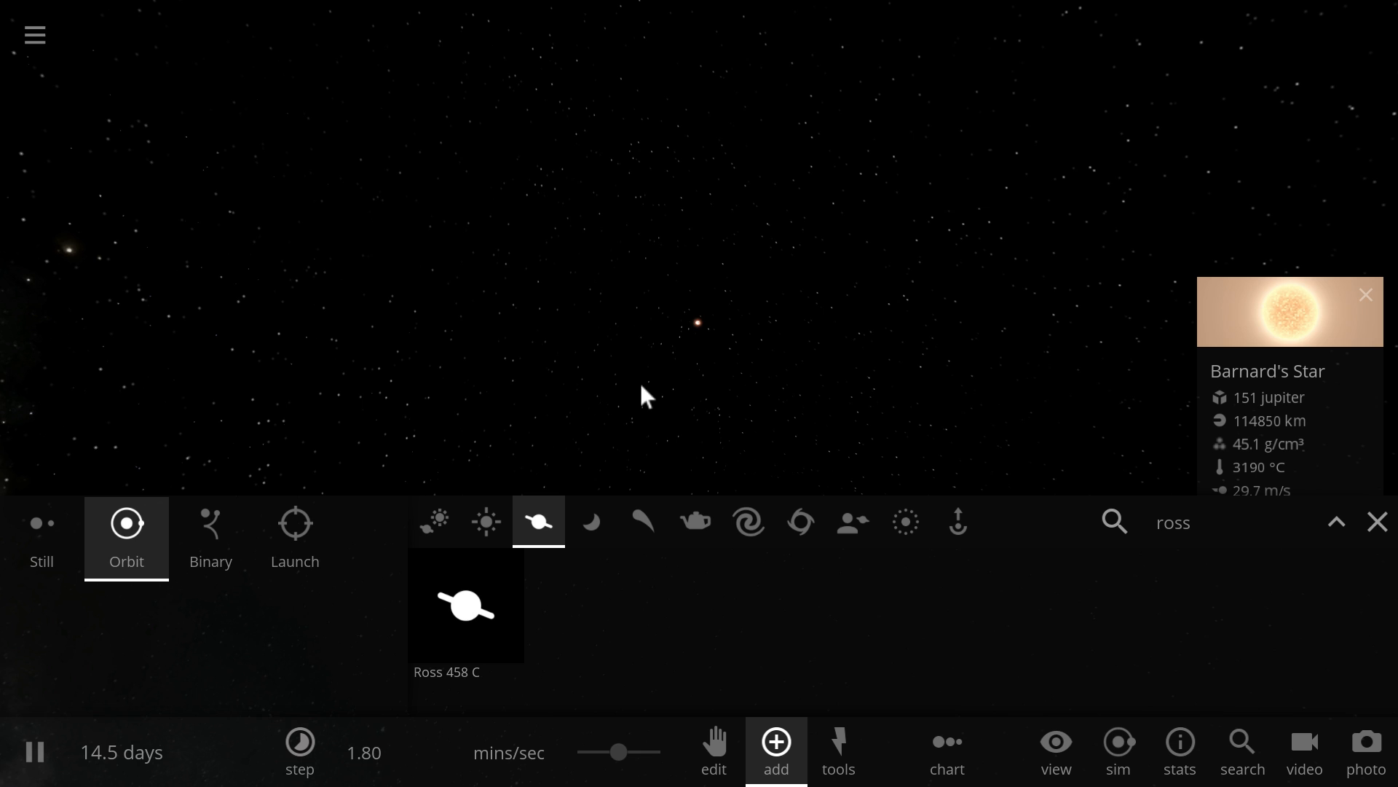
mouse_move(720, 409)
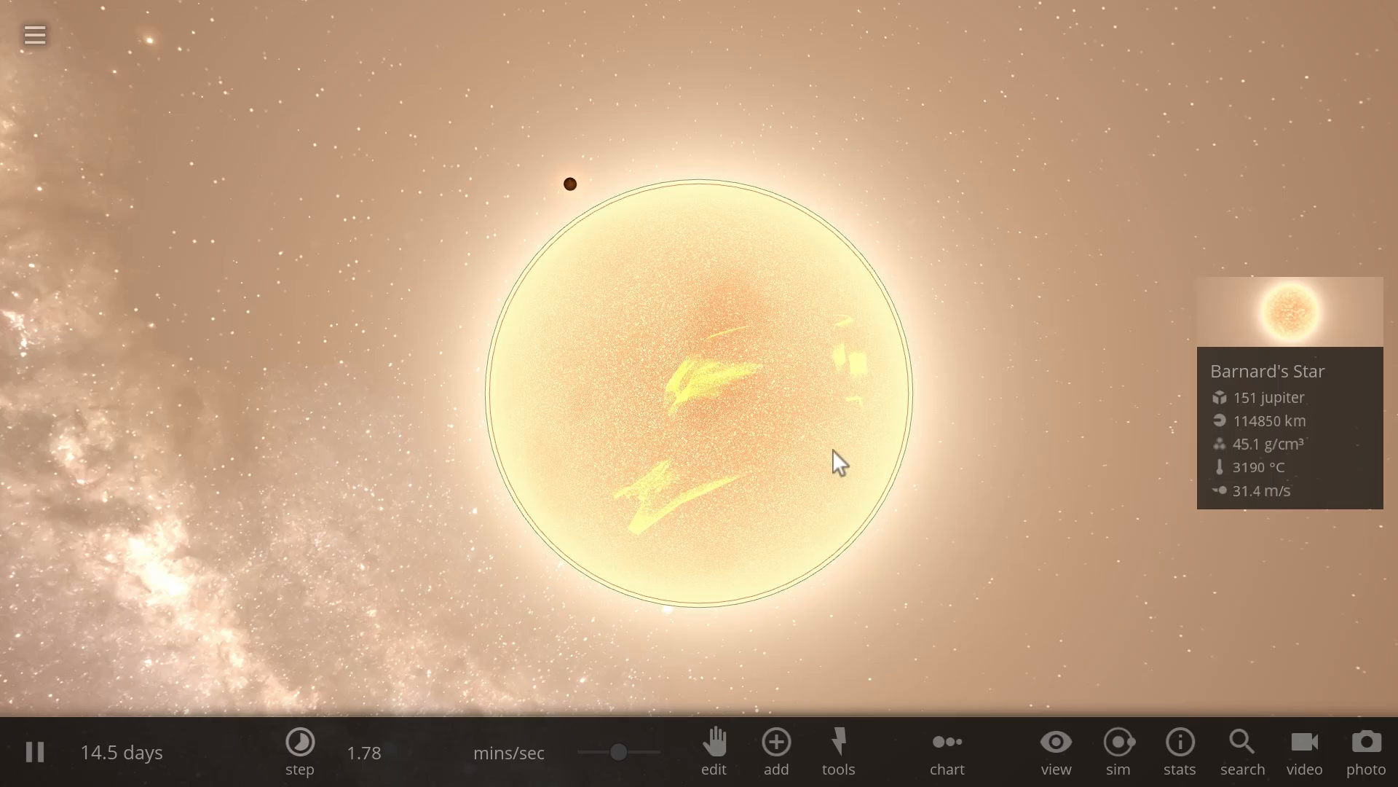
drag(619, 752, 616, 752)
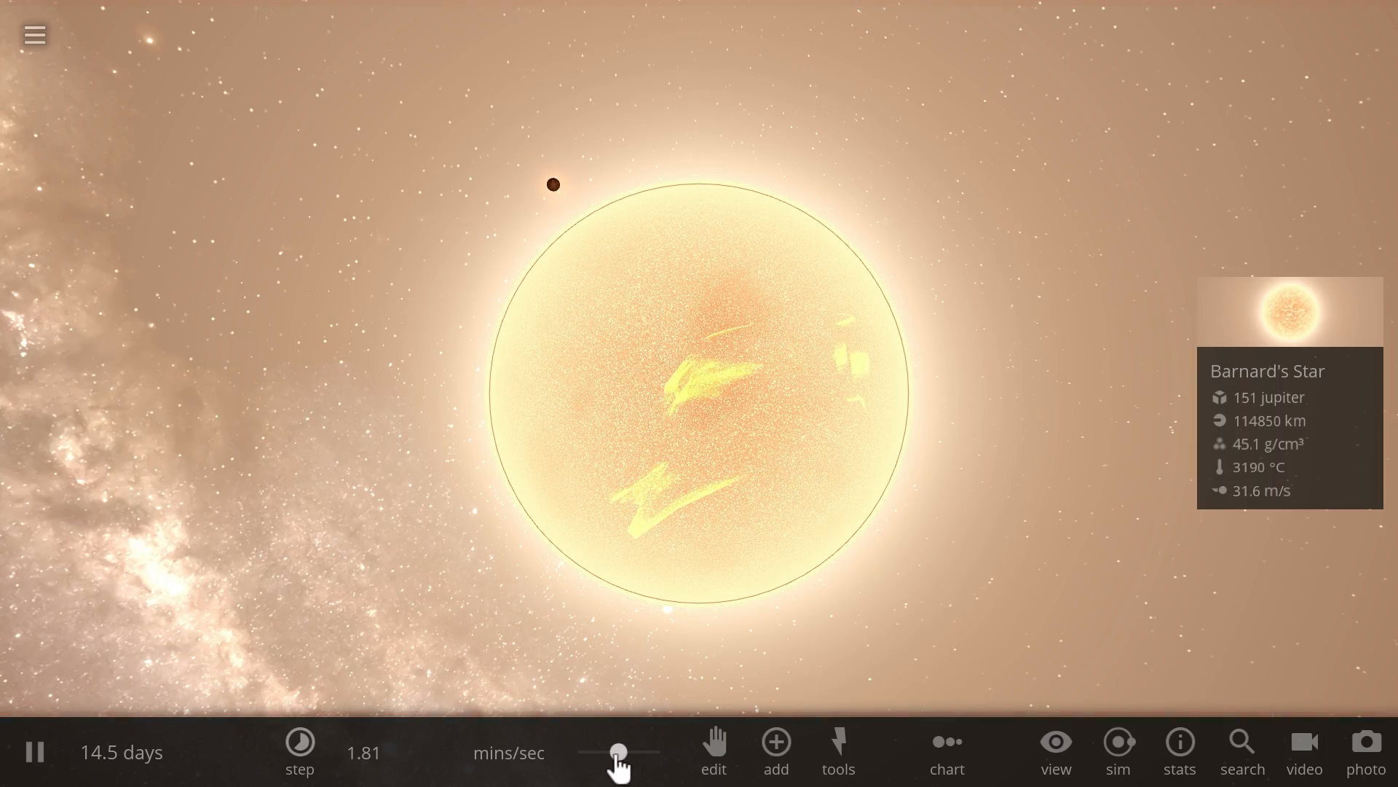
click(299, 752)
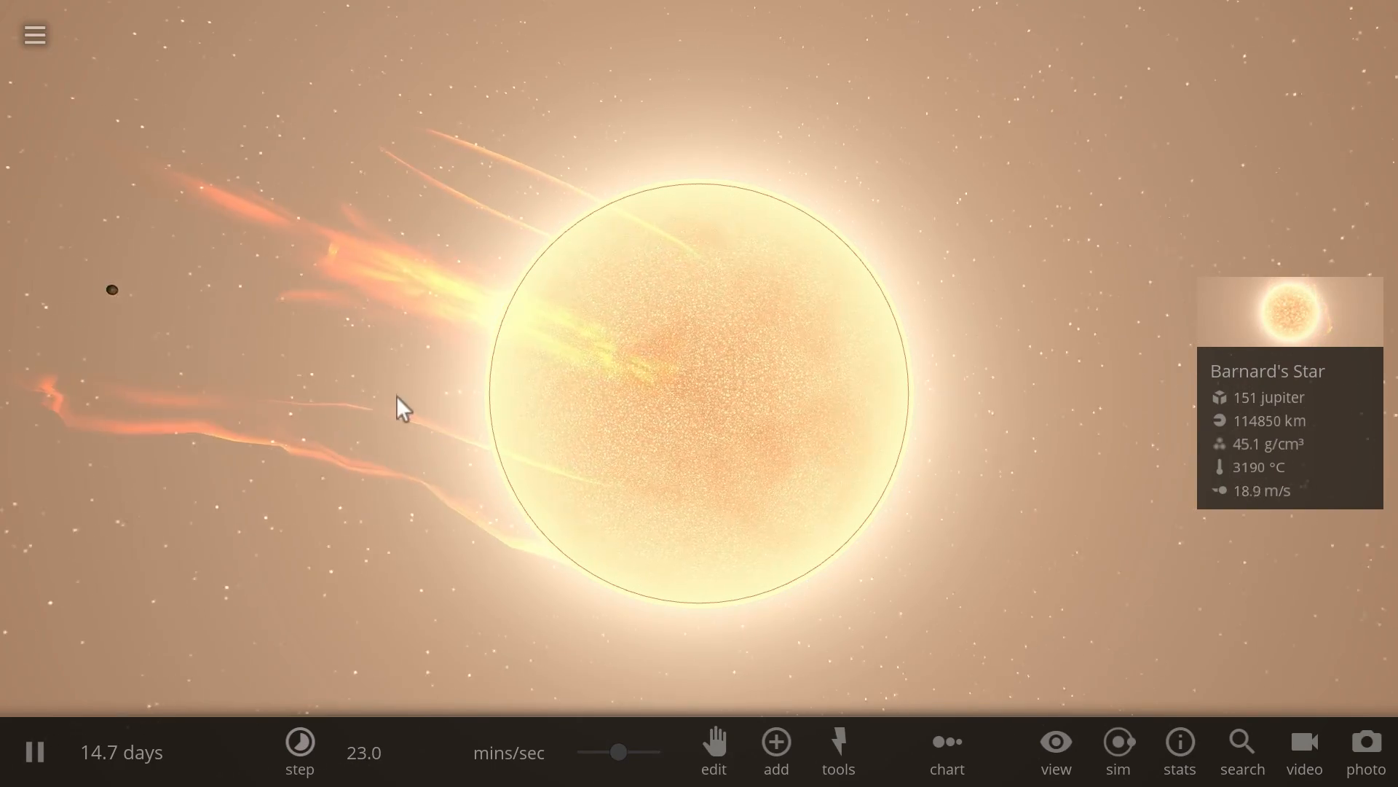
click(36, 750)
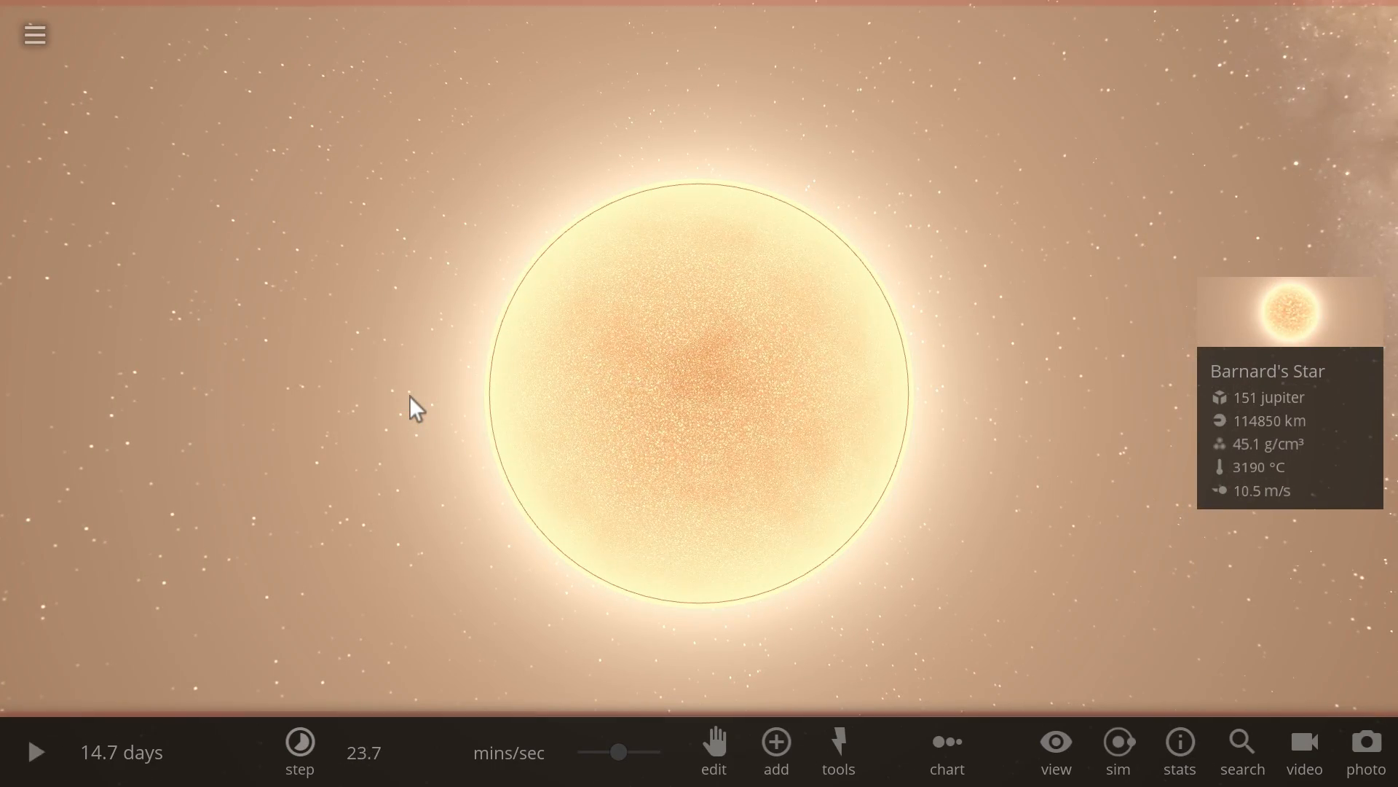
click(35, 751)
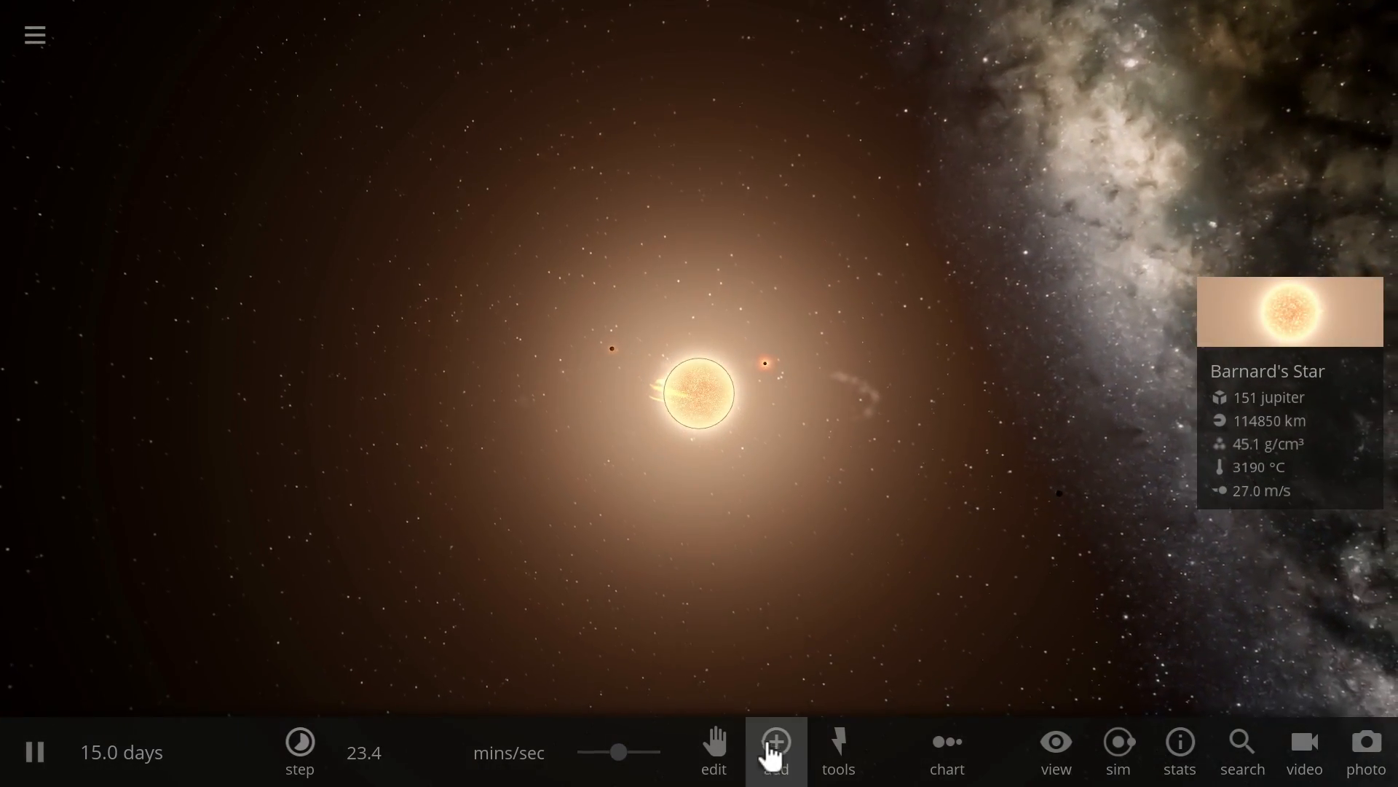
Step: Add a random rocky planet orbiting Barnard's Star and speed time to about 9.4 hours per second
click(774, 749)
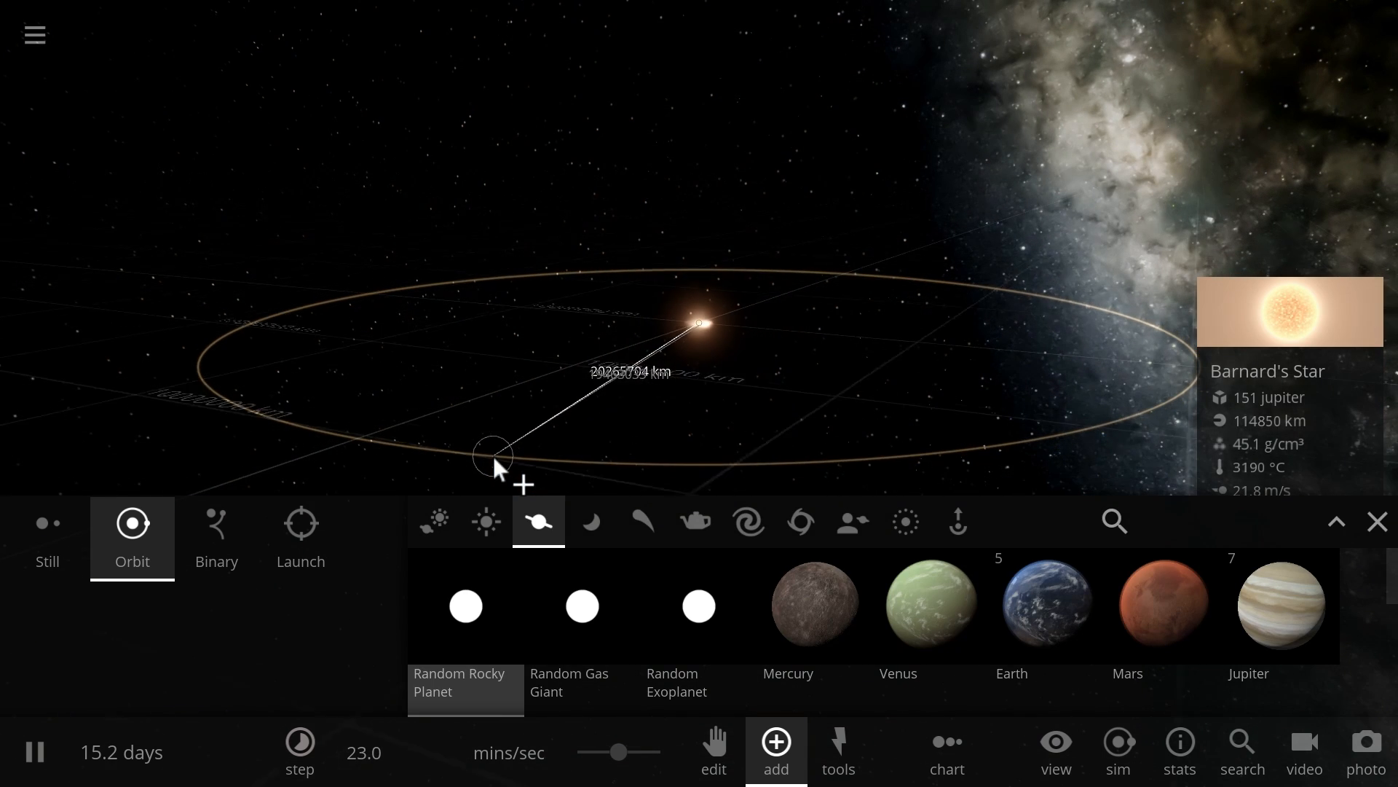
drag(493, 454, 561, 399)
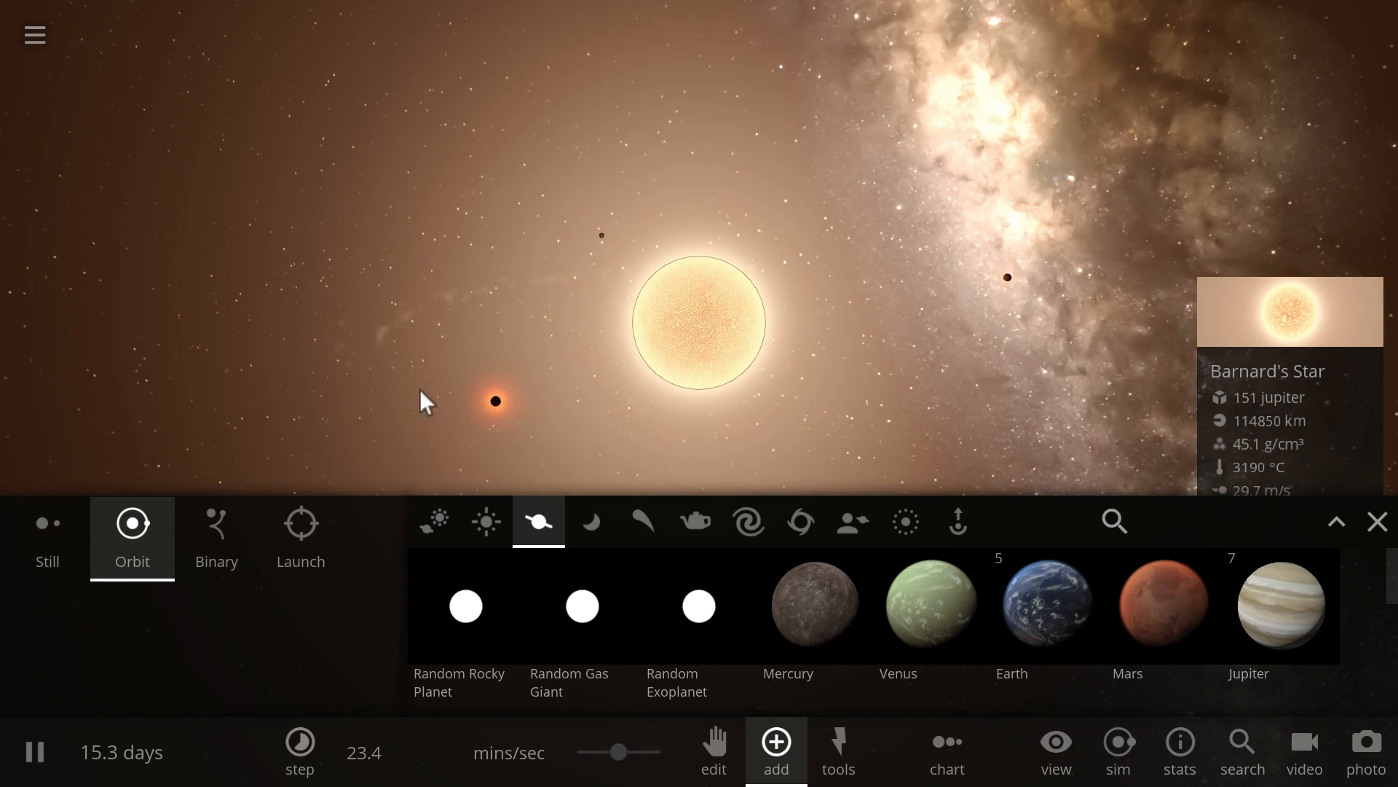
click(949, 275)
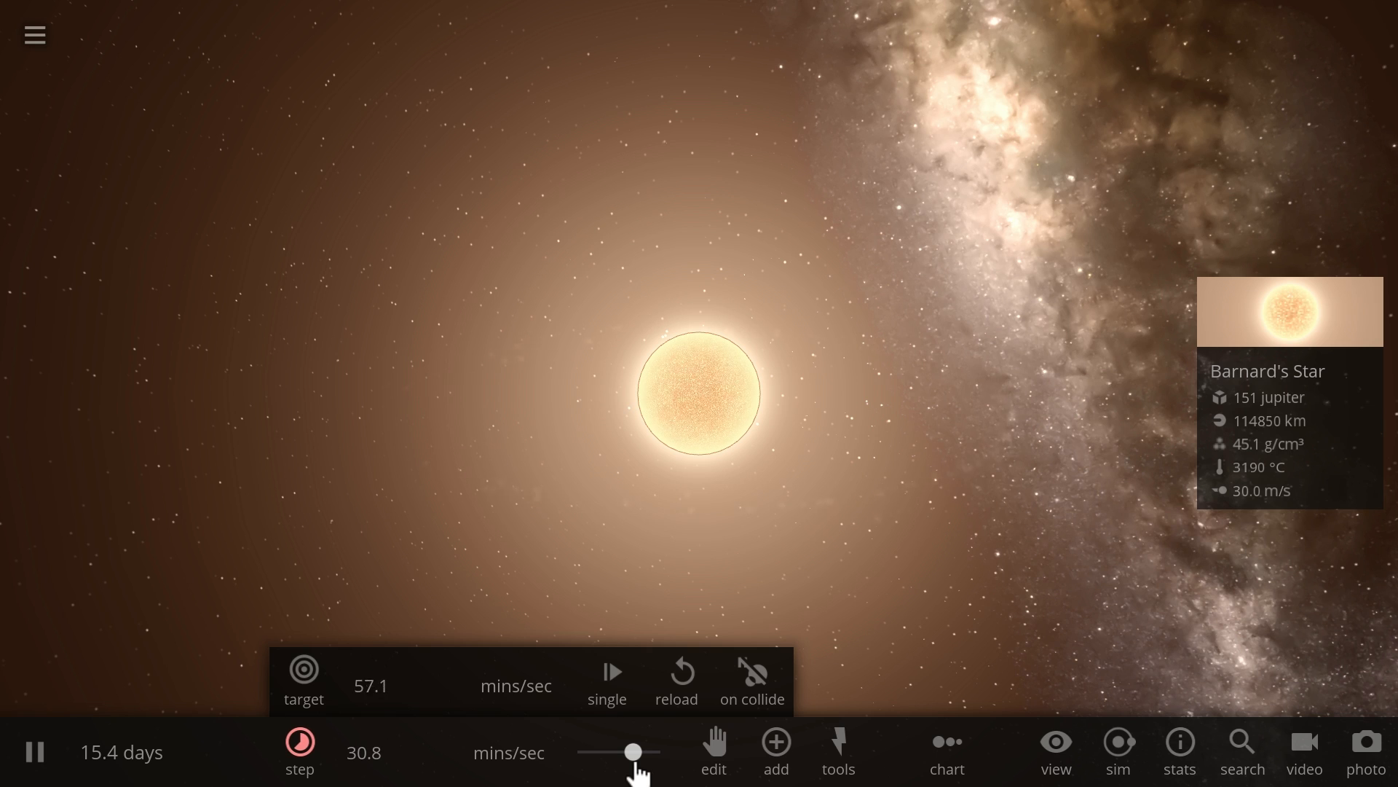
drag(633, 752, 619, 751)
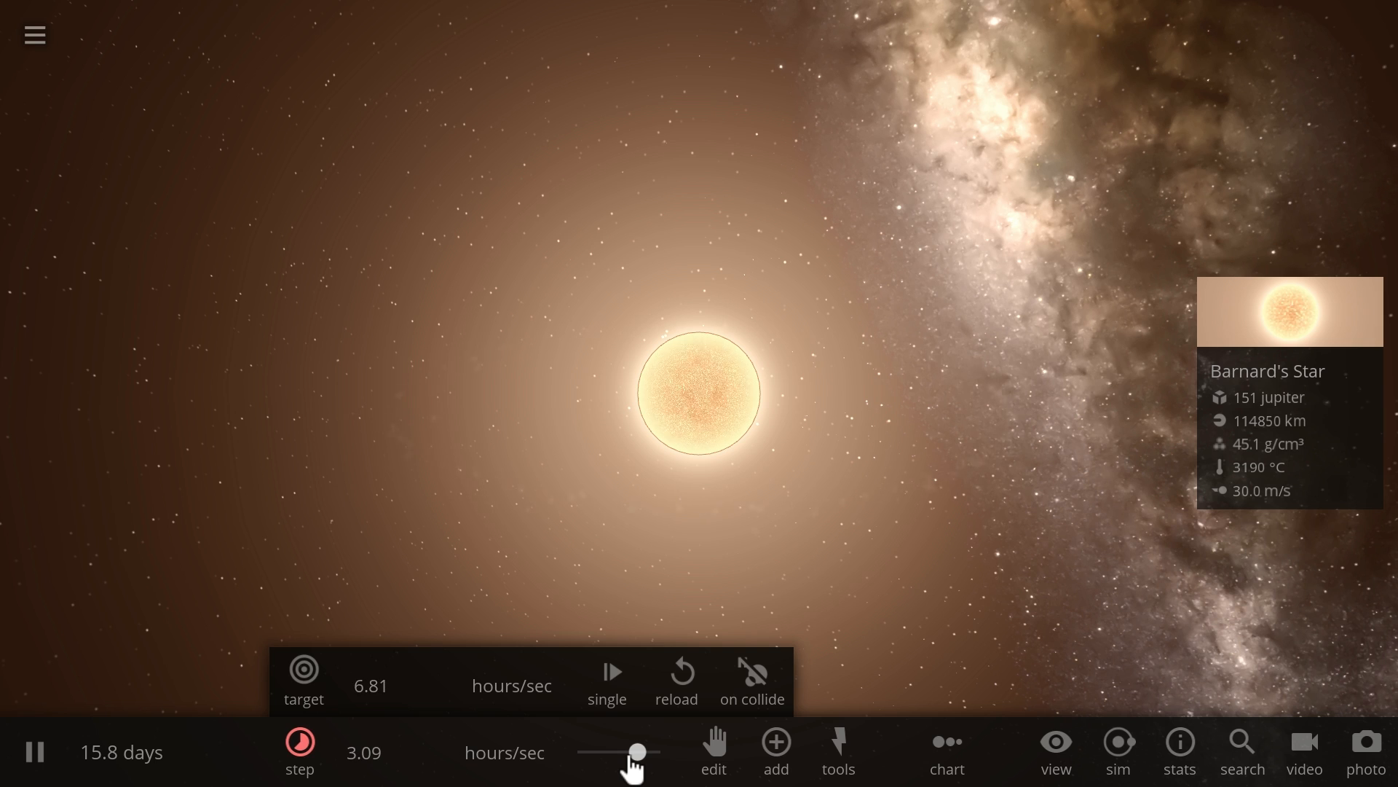
drag(643, 752, 620, 751)
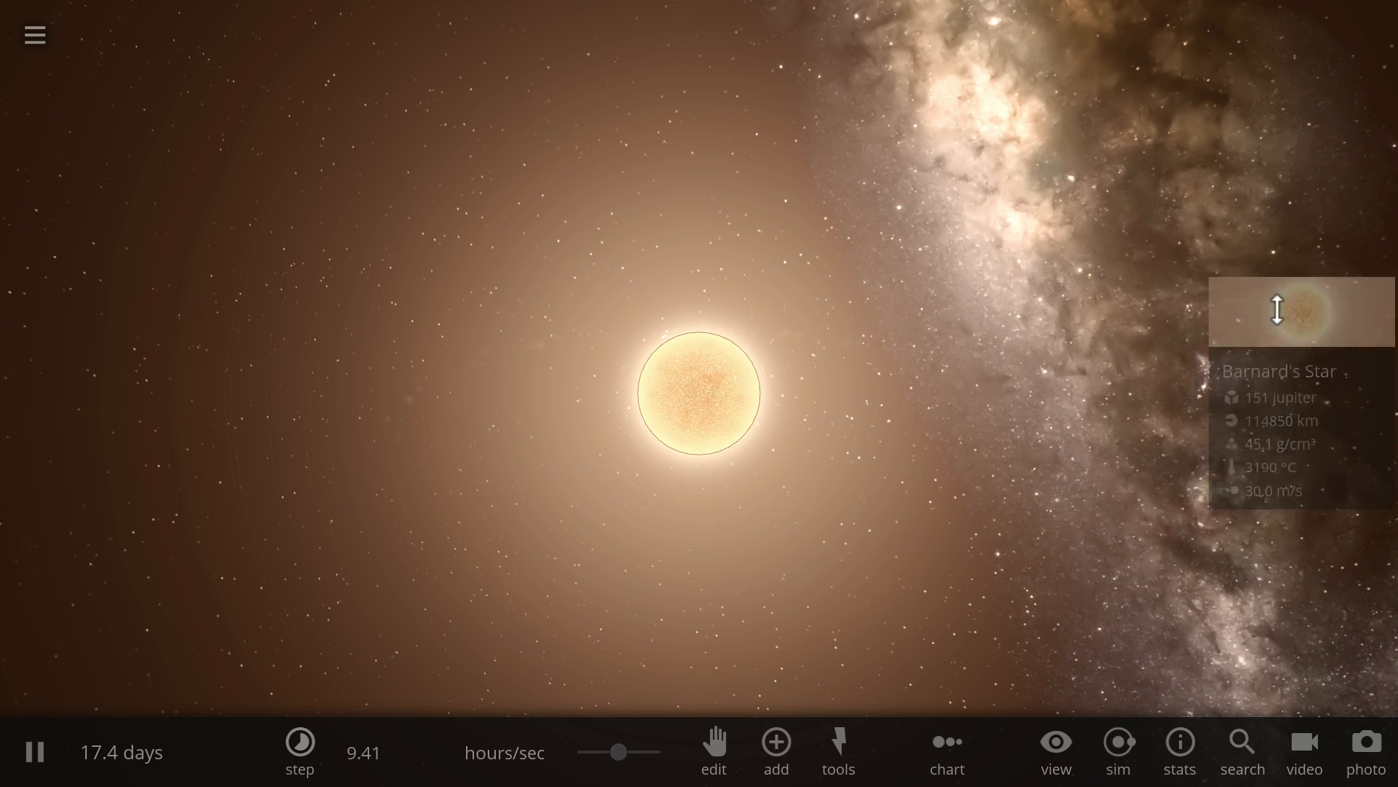
Step: Graph Barnard's Star's speed from its properties, collapse the graph, and close the panel
click(1300, 313)
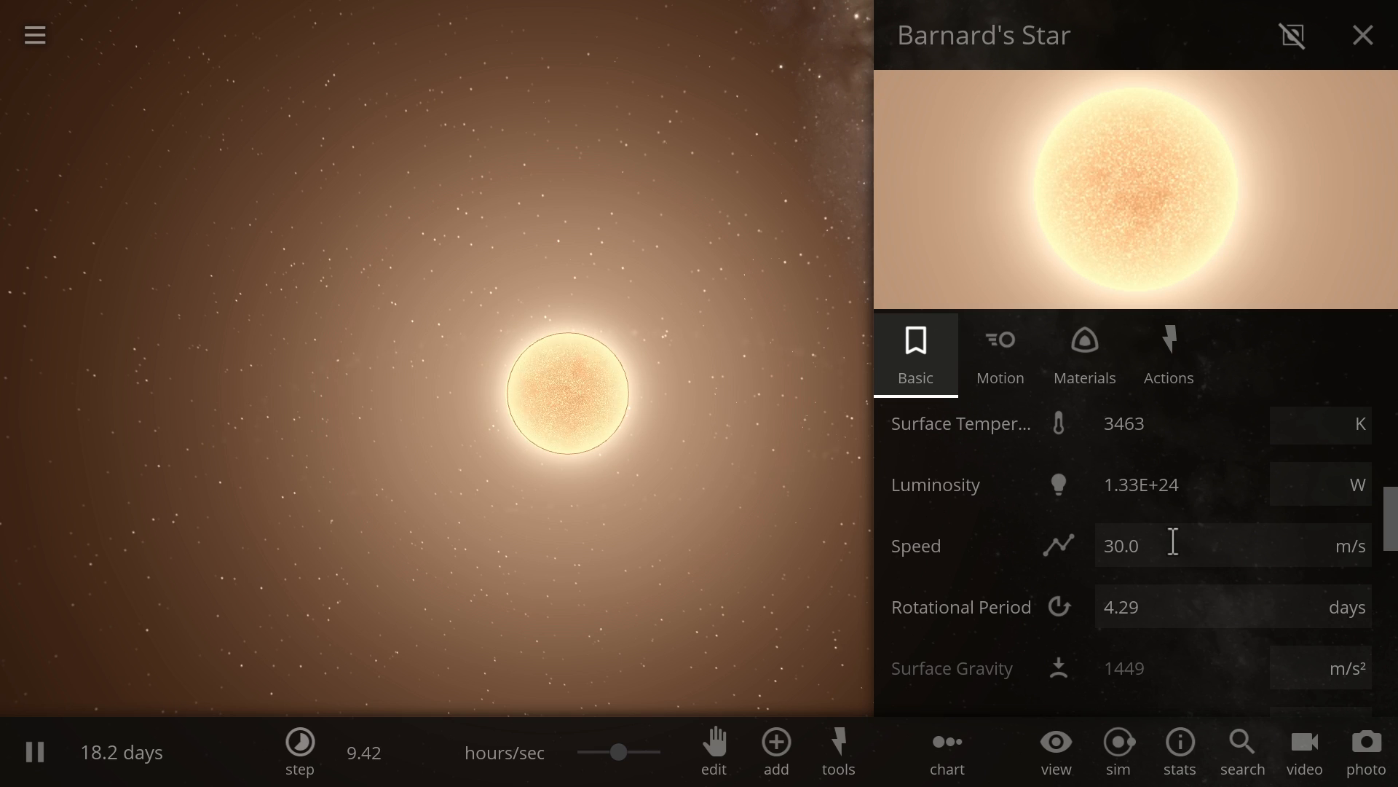
mouse_move(805, 551)
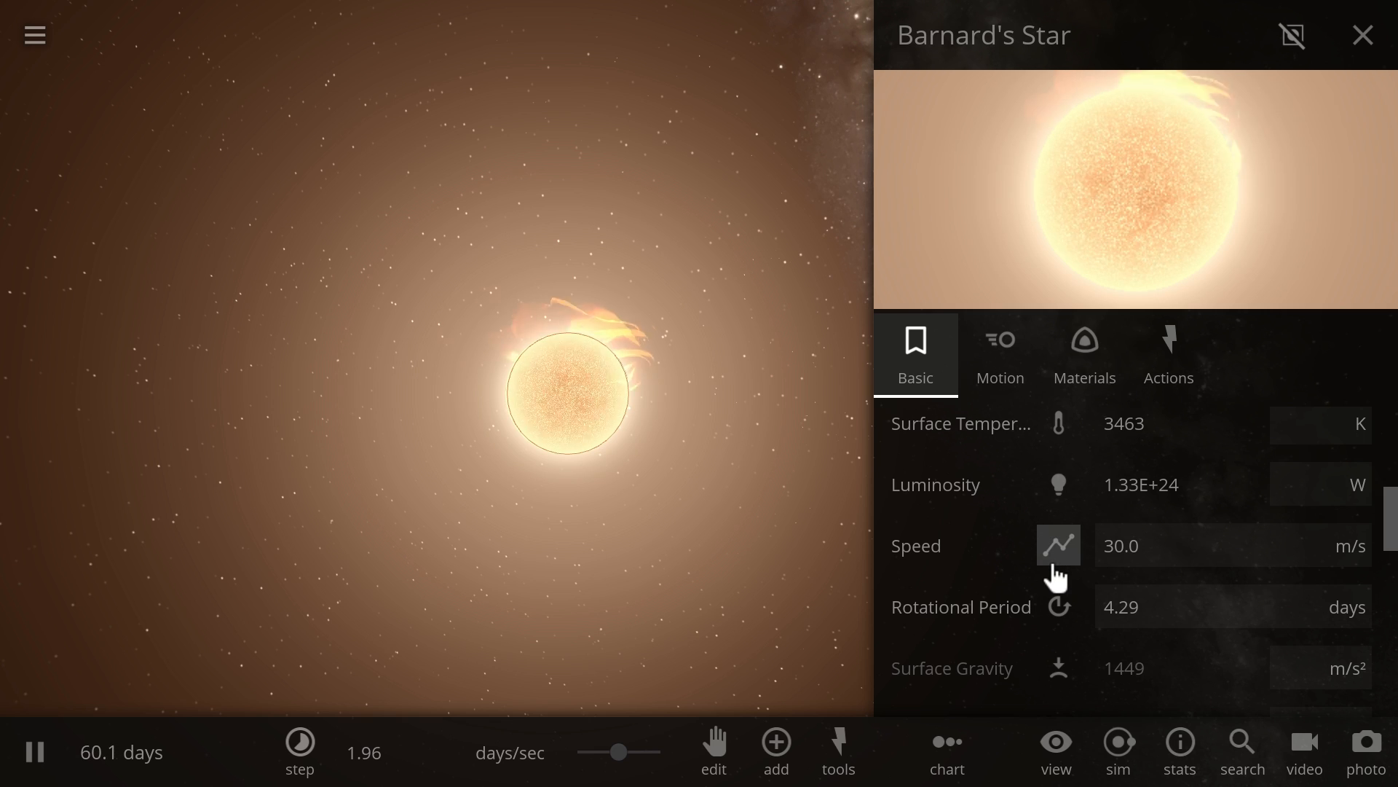
click(1058, 544)
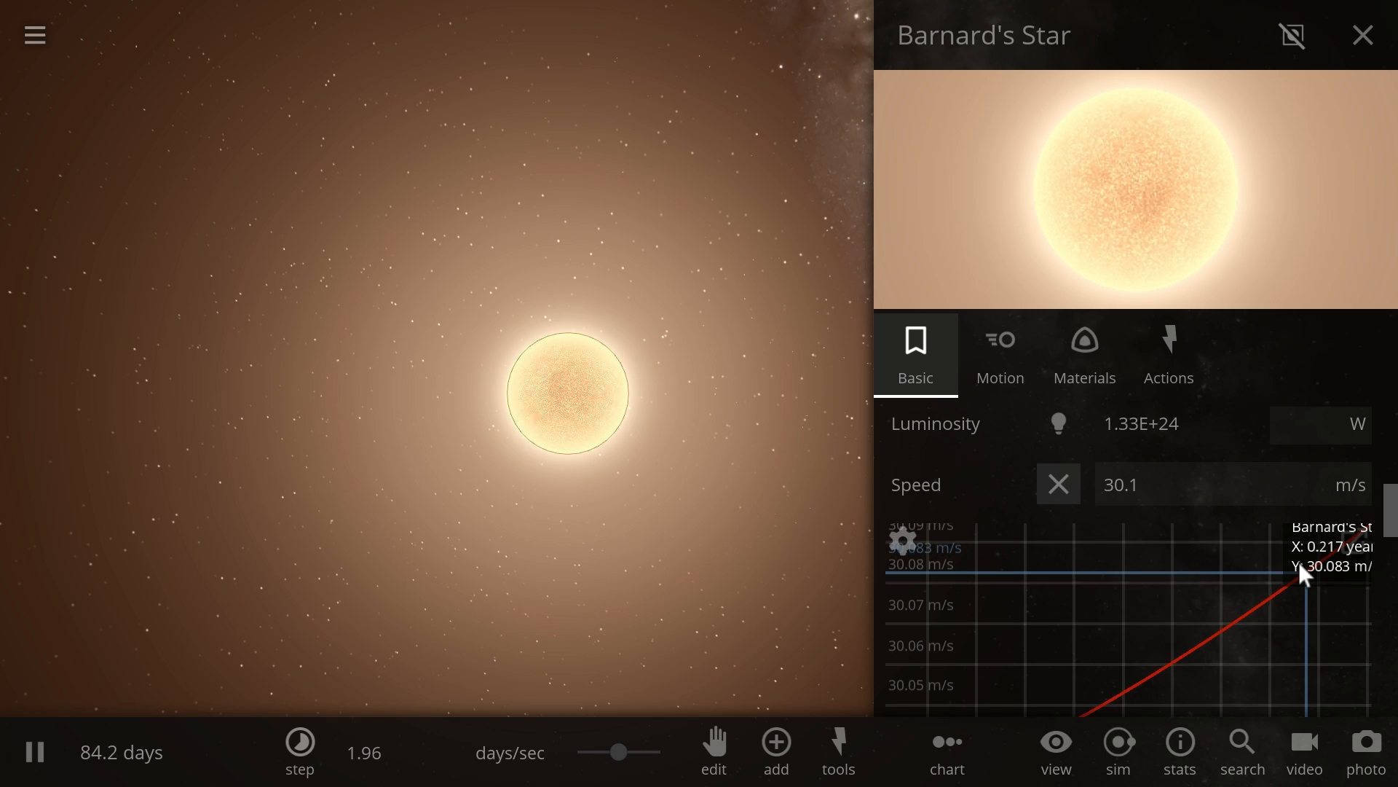
click(1058, 484)
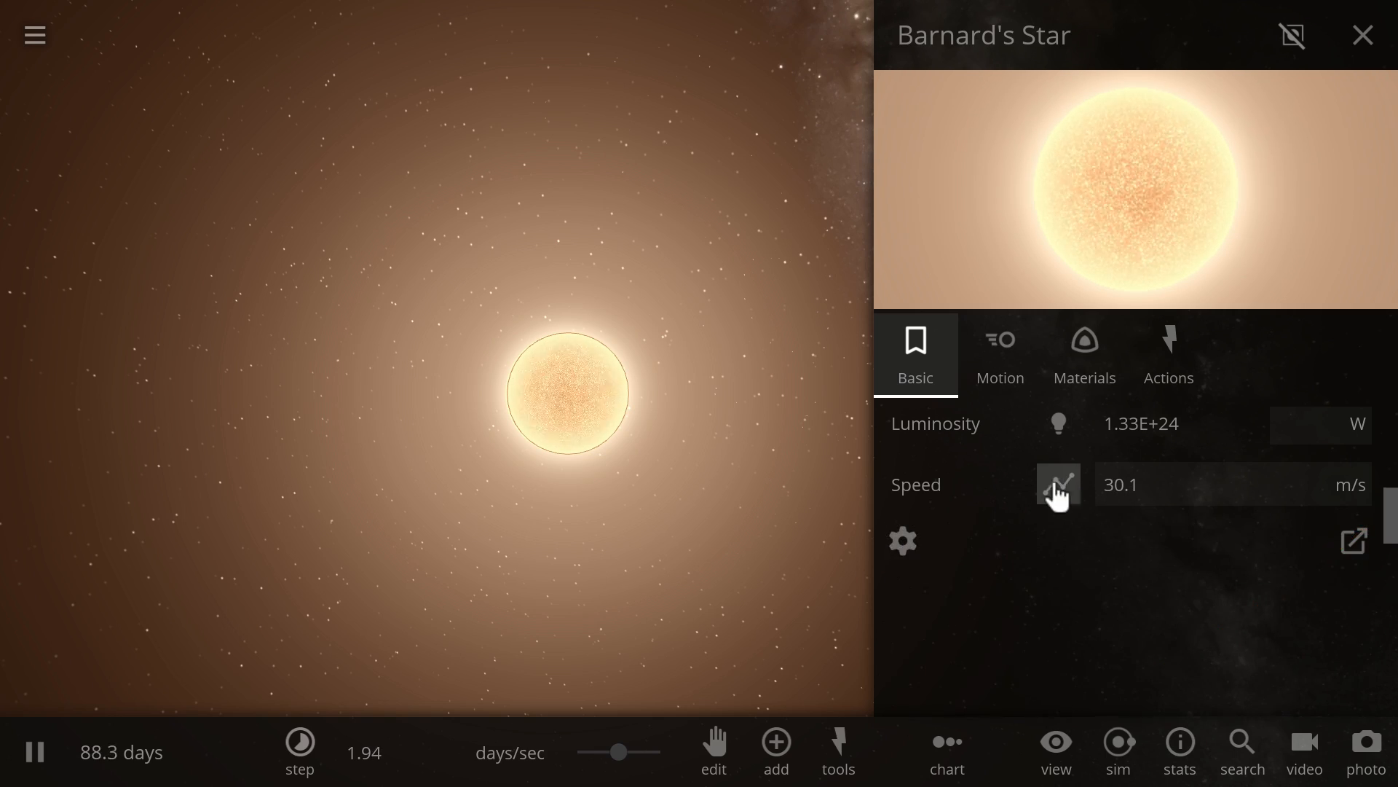
click(1362, 35)
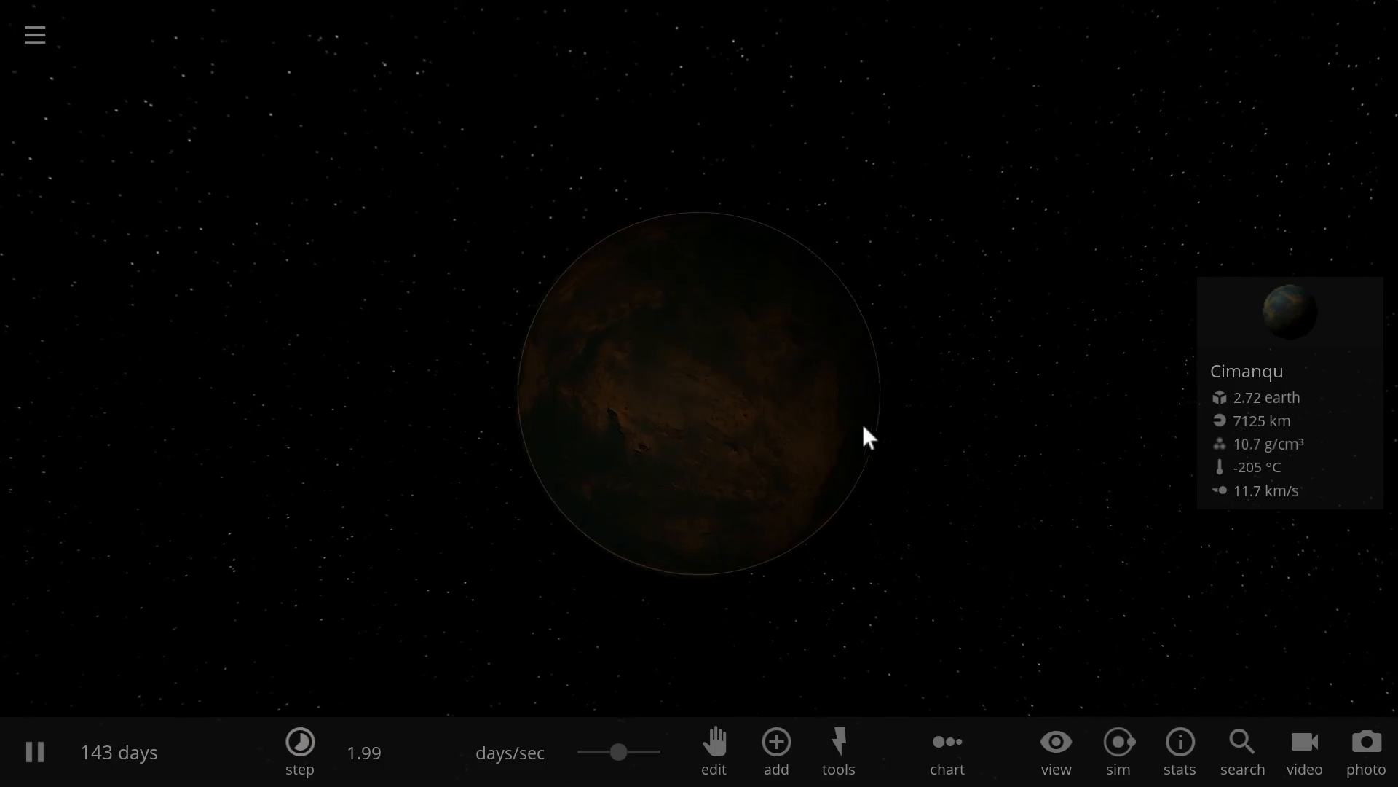
Step: Pull the view away from Cimanqu and center on Barnard's Star, showing 30.6 m/s
drag(869, 437, 611, 433)
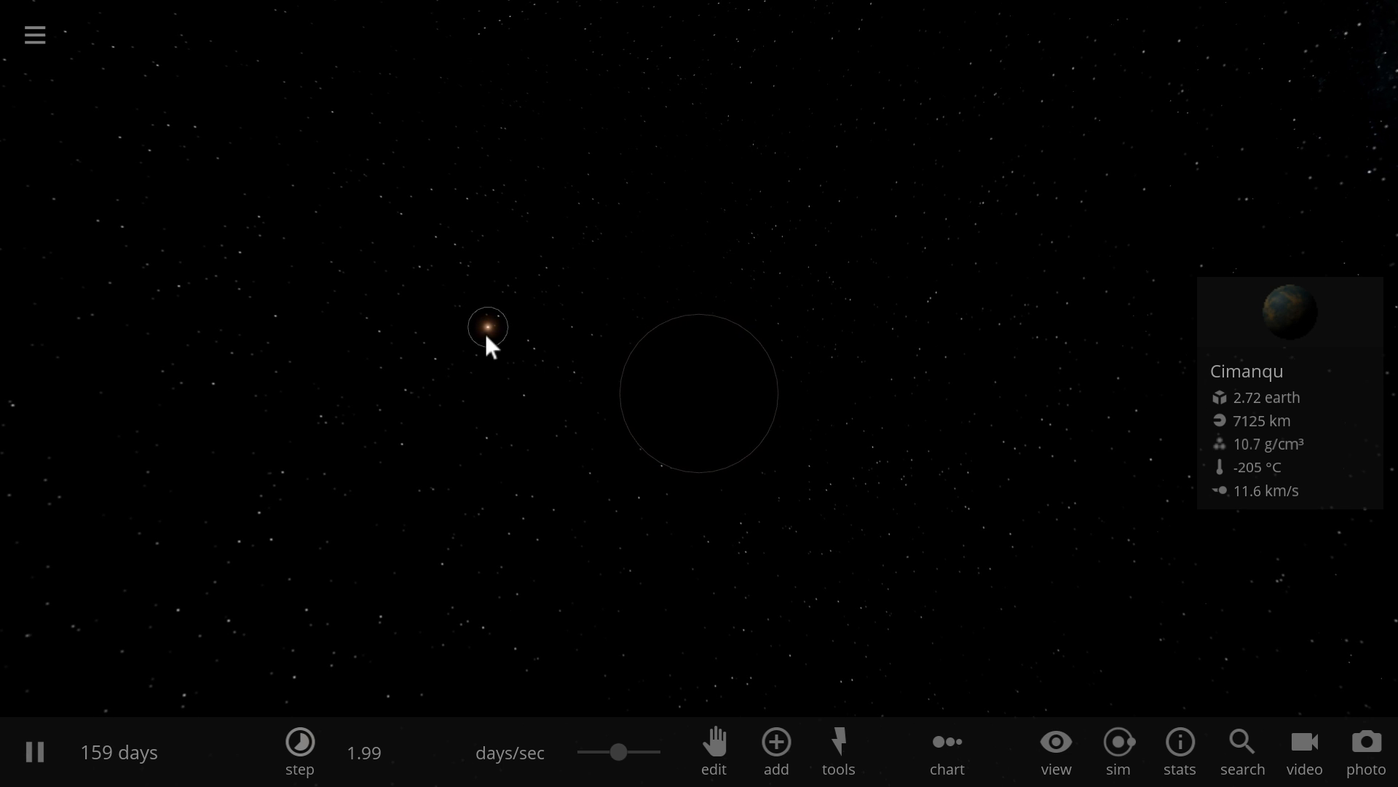
click(699, 392)
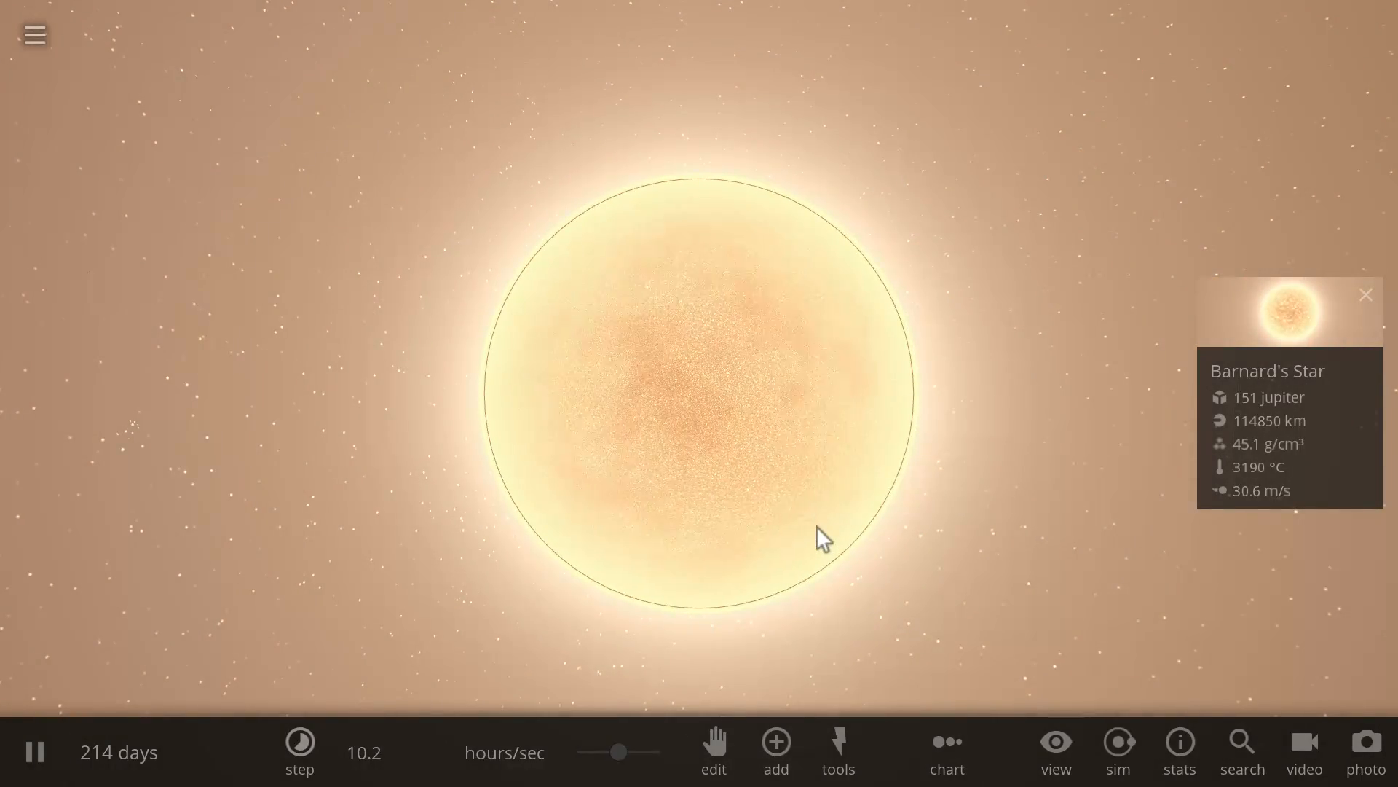
mouse_move(892, 450)
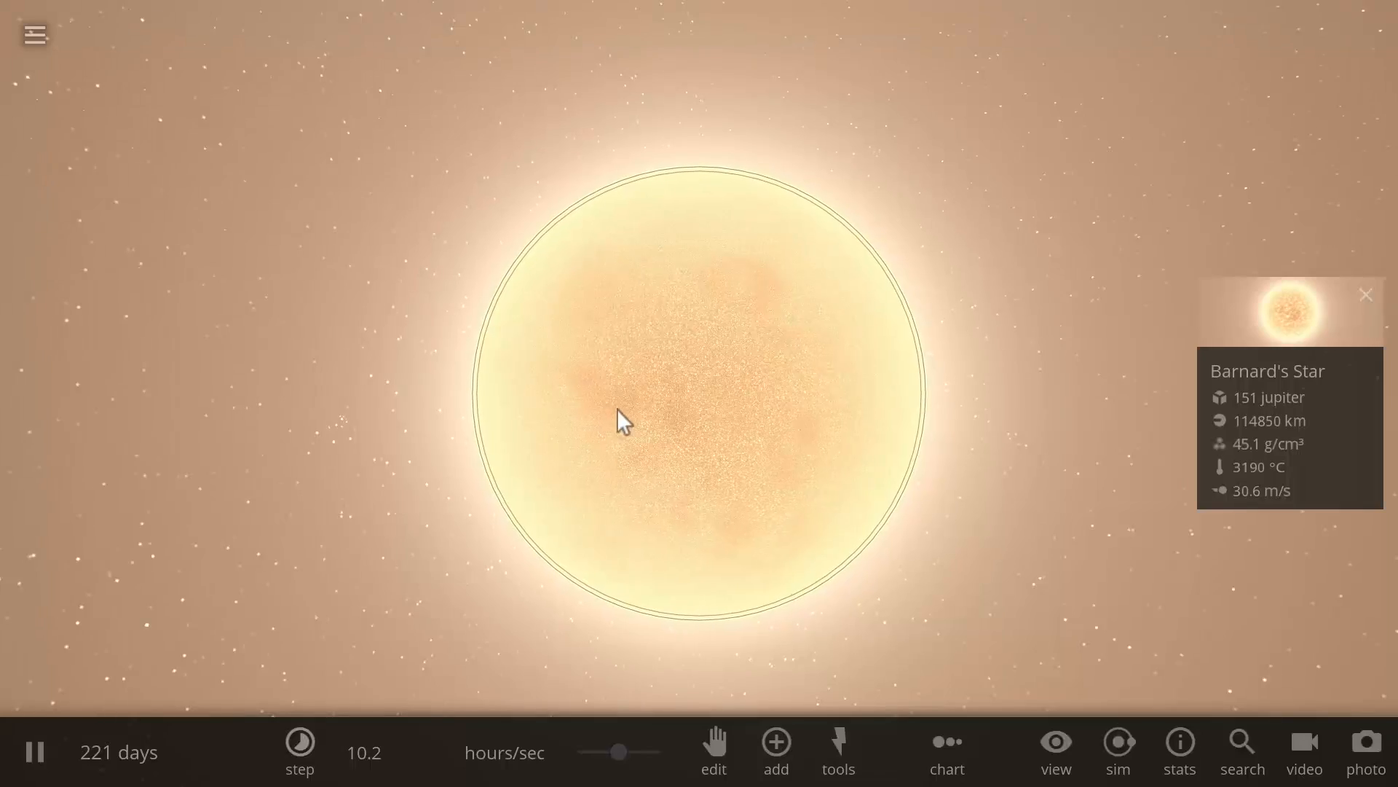
Step: Enable name labels in the View panel so Rimange and Cimanqu are tagged
click(775, 751)
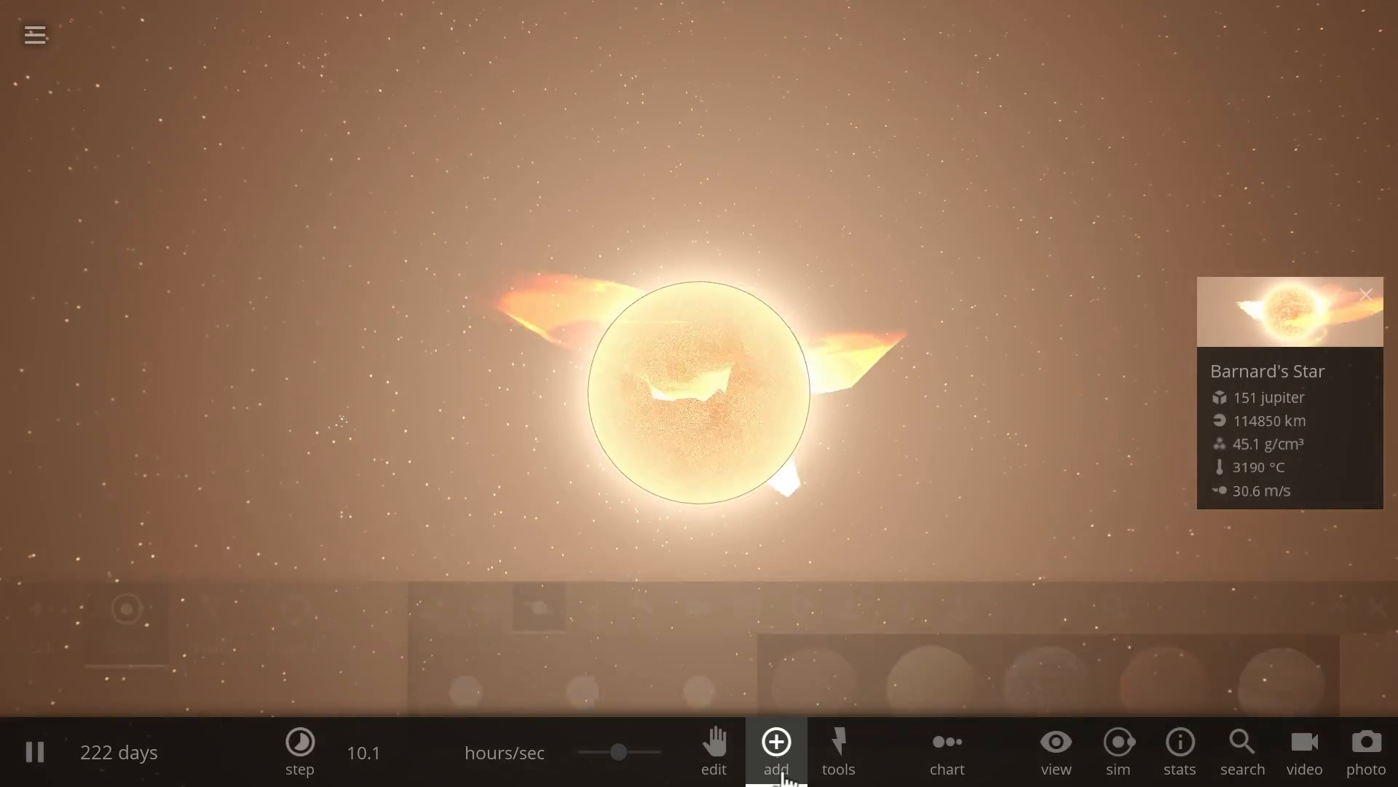
click(774, 750)
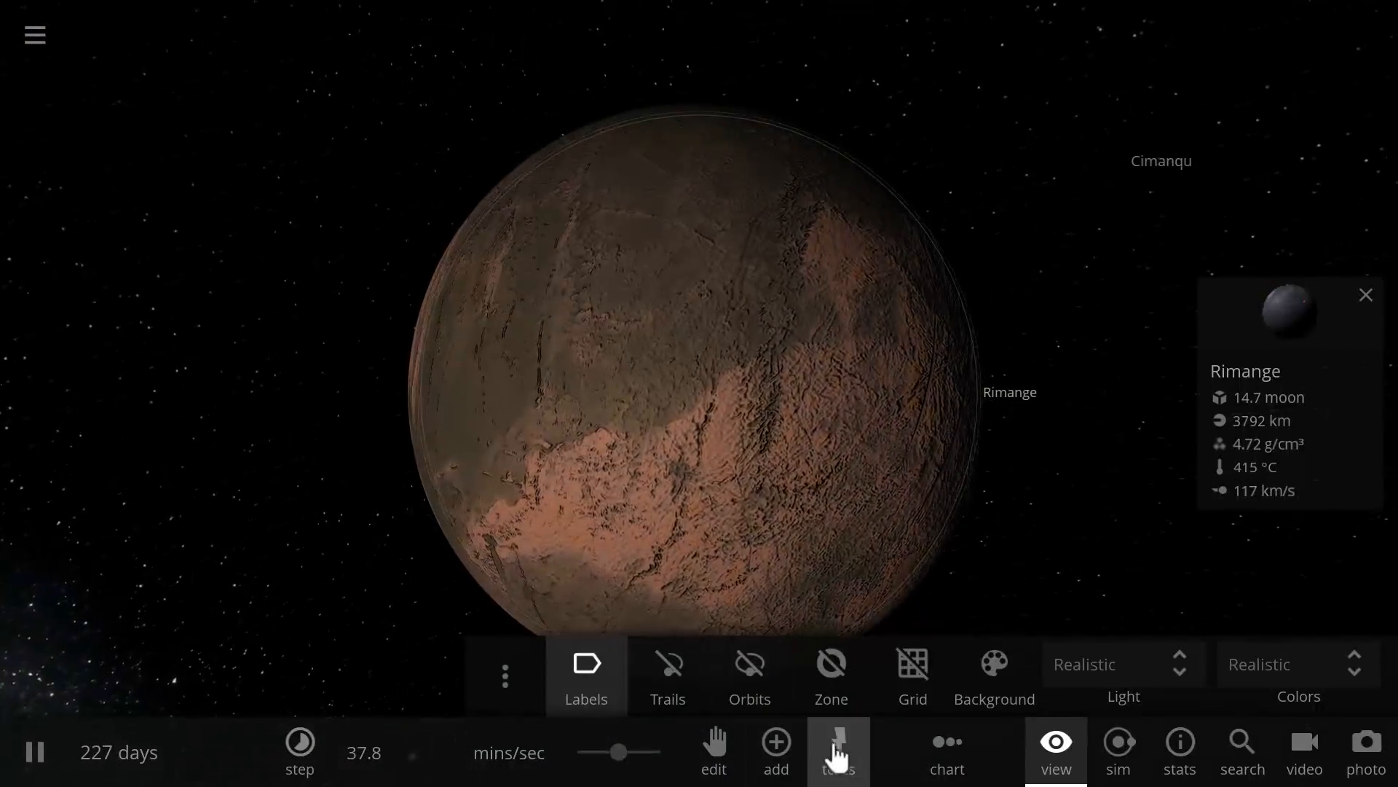
click(835, 752)
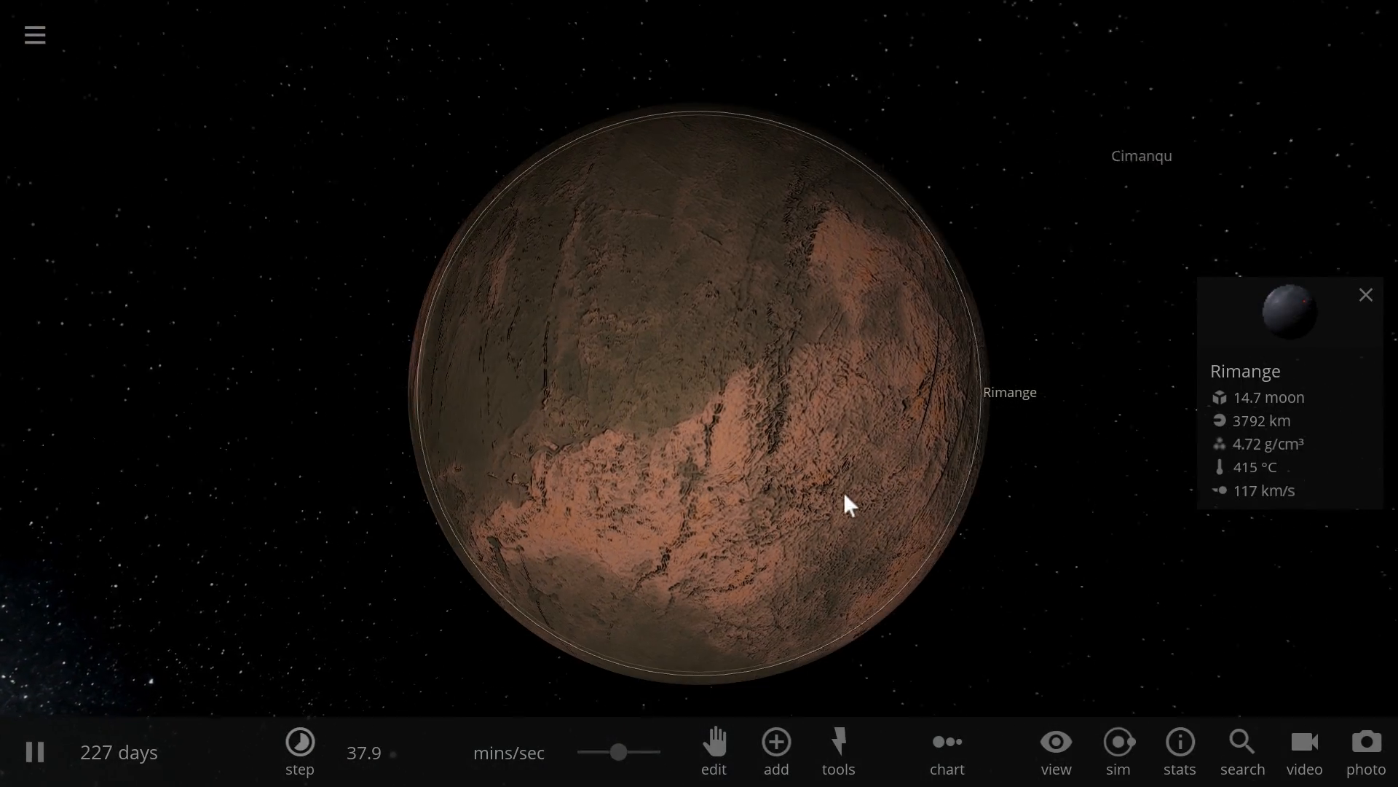
Step: Zoom out and center on the labeled Barnard's Star, showing 30.9 m/s
scroll(down, 3)
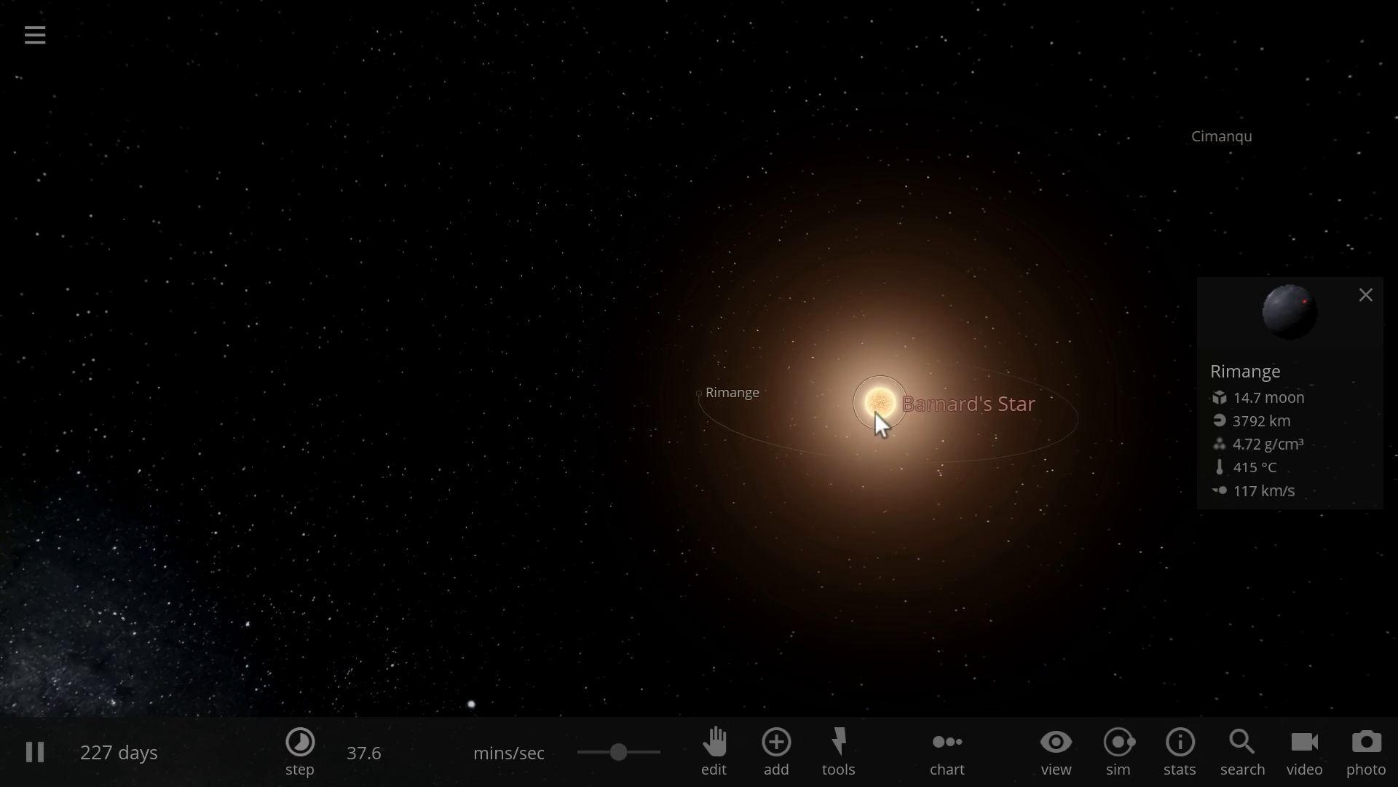
click(881, 404)
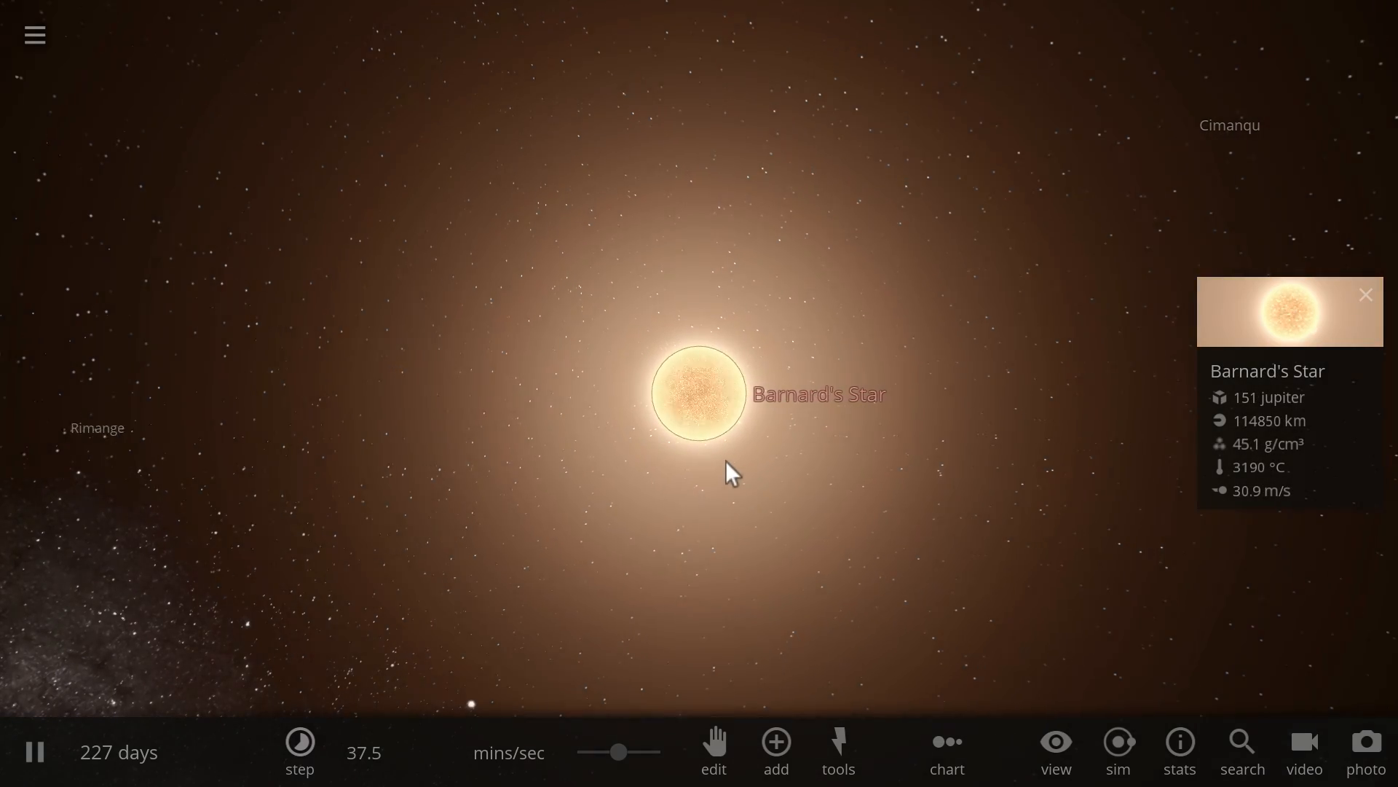